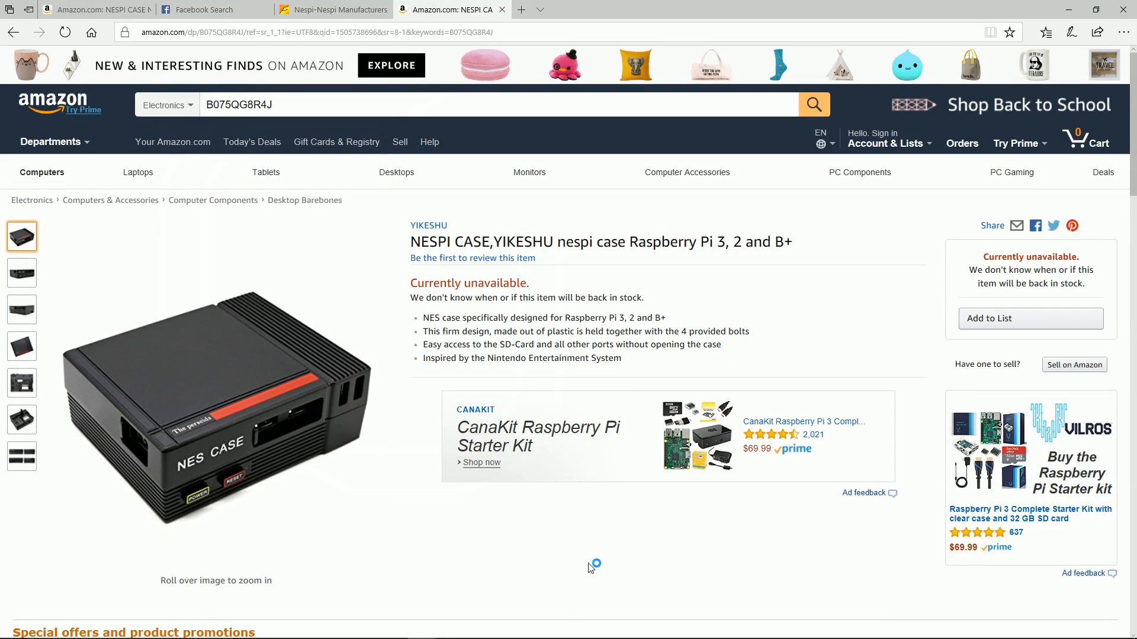
{"action": "mouse_move", "coordinate": [590, 567]}
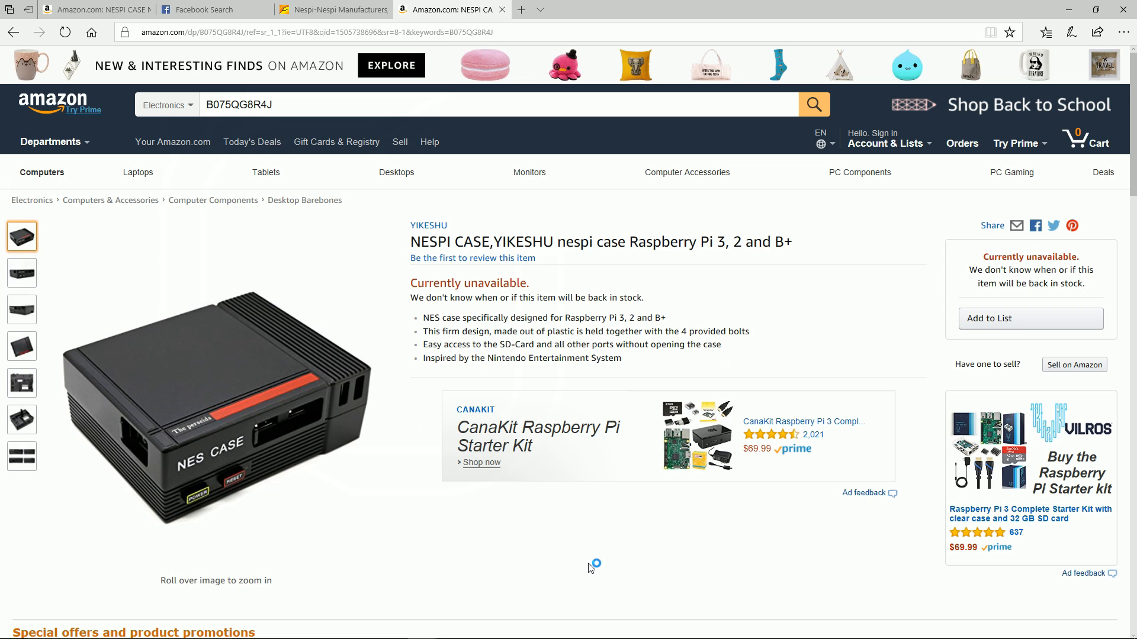
{"action": "mouse_move", "coordinate": [687, 171]}
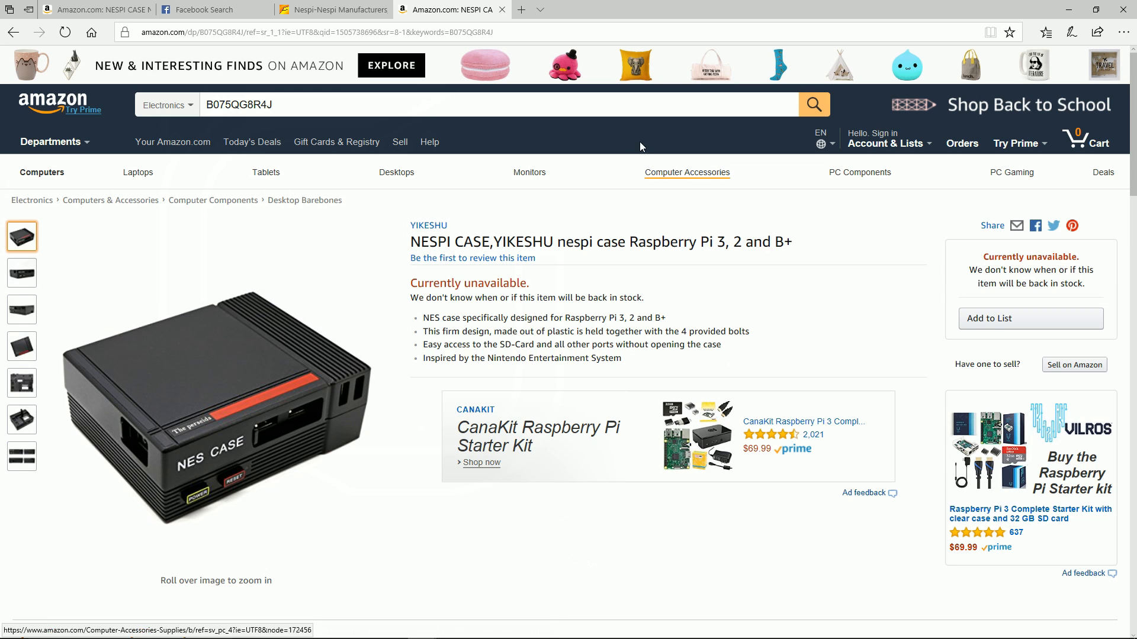
- Select the words NESPI CASE in the black YIKESHU case's product title
{"action": "double_click", "coordinate": [450, 242]}
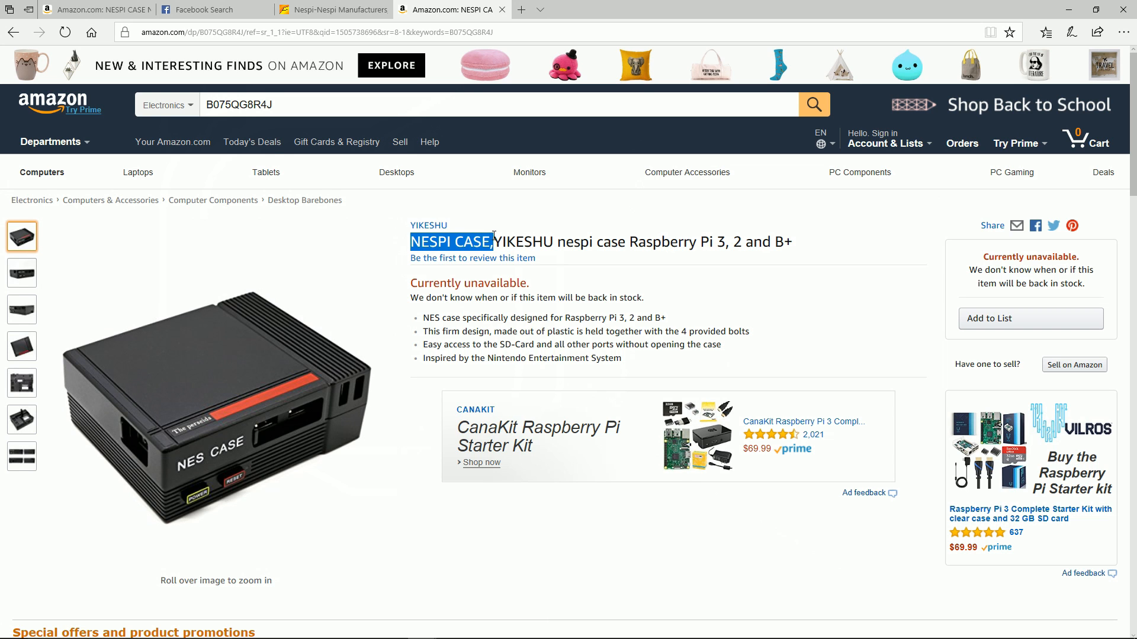
{"action": "mouse_move", "coordinate": [300, 540]}
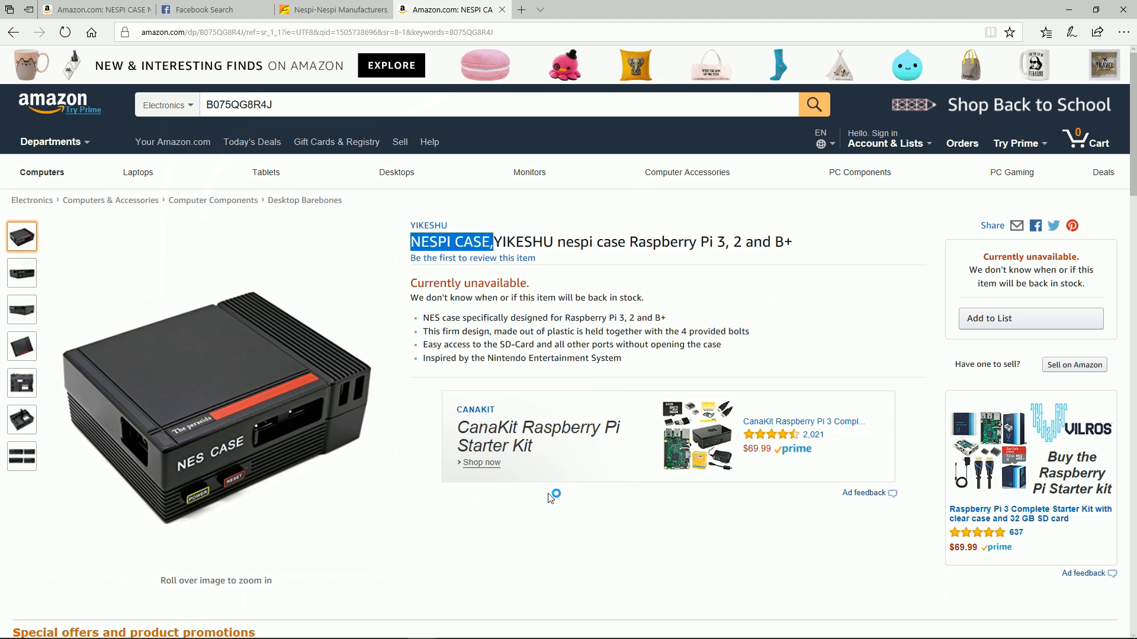
{"action": "mouse_move", "coordinate": [549, 499]}
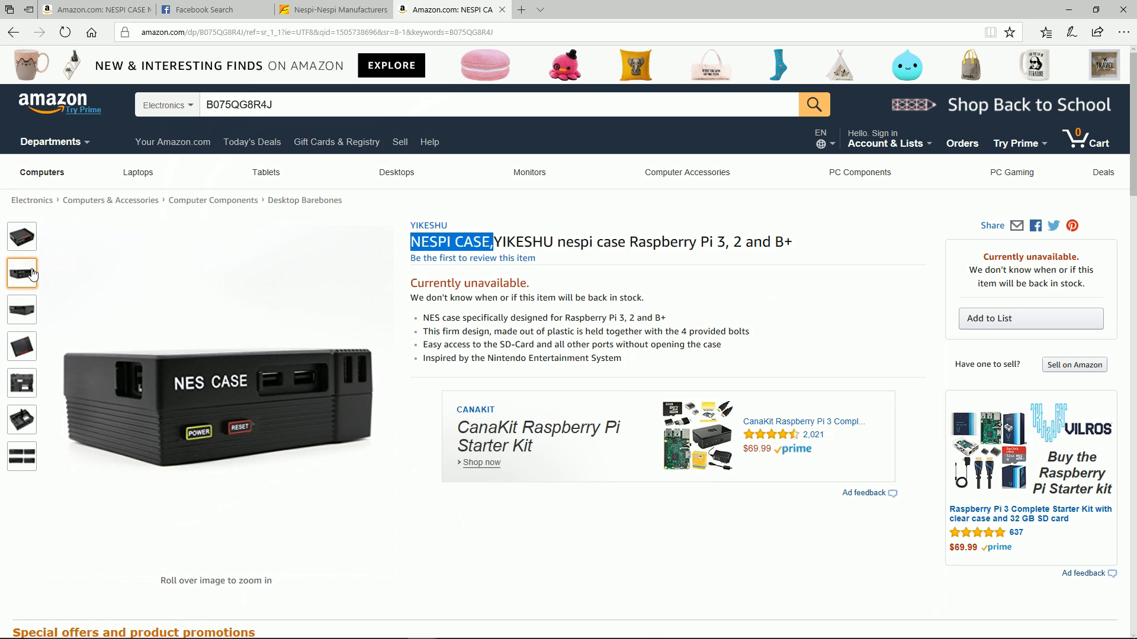
- View the black case's front, top-down and underside photos with the SD CARD cover
{"action": "left_click", "coordinate": [21, 309]}
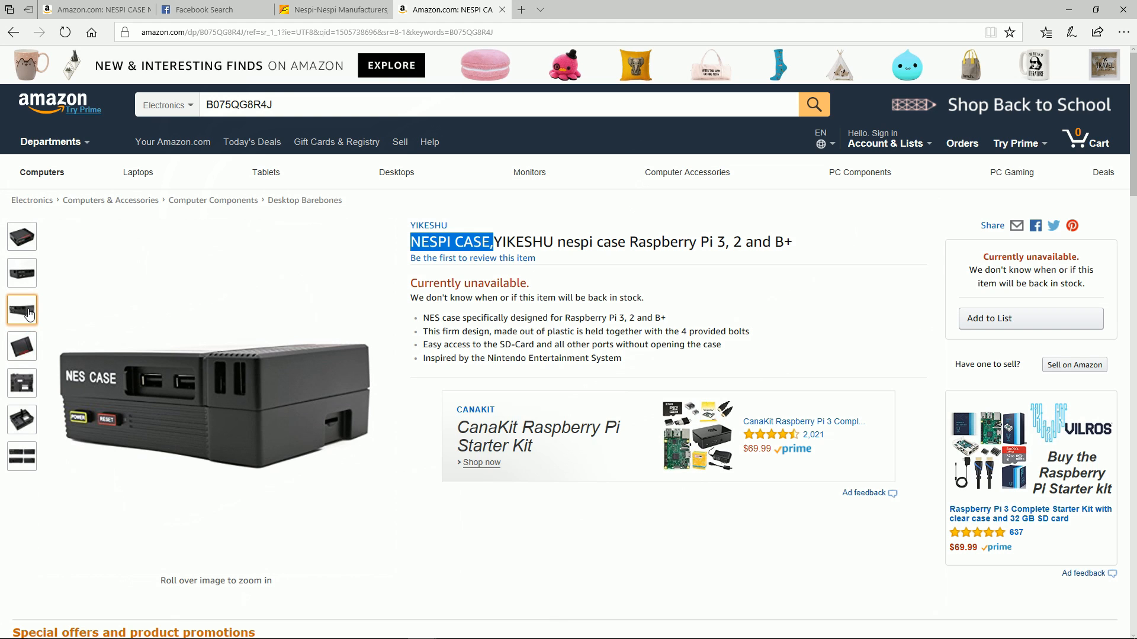
{"action": "left_click", "coordinate": [22, 347]}
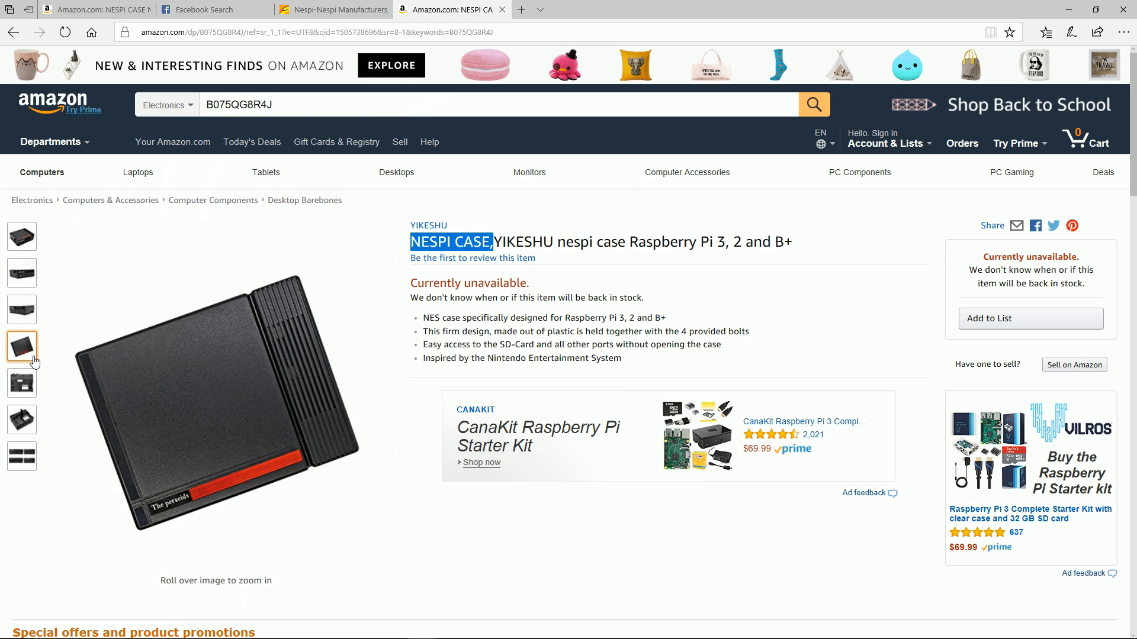
{"action": "left_click", "coordinate": [22, 383]}
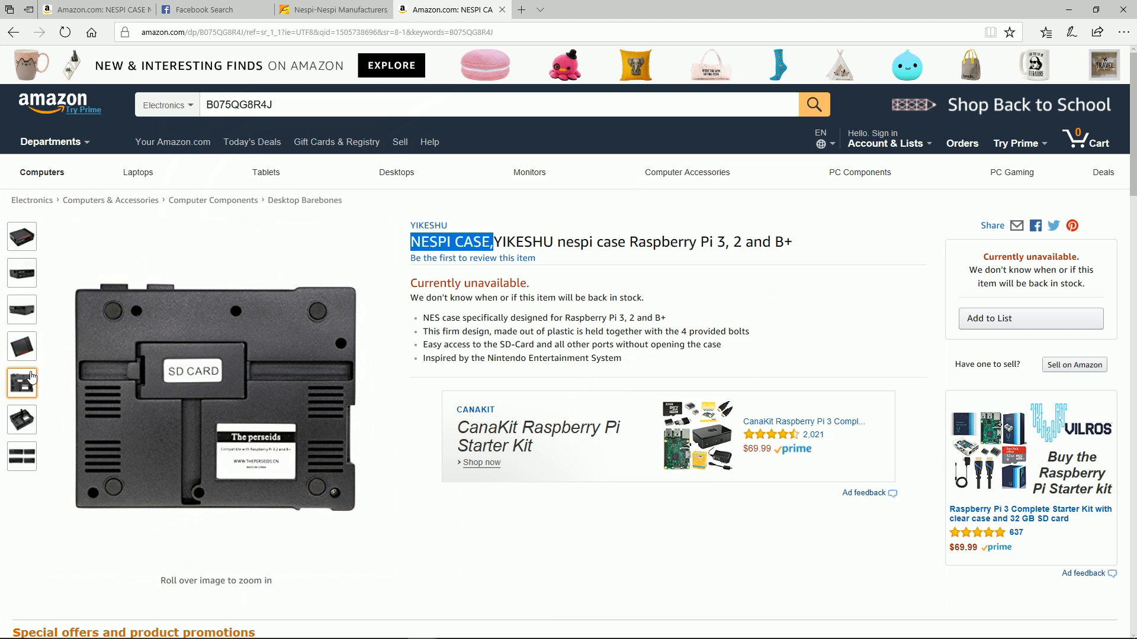
{"action": "mouse_move", "coordinate": [216, 395]}
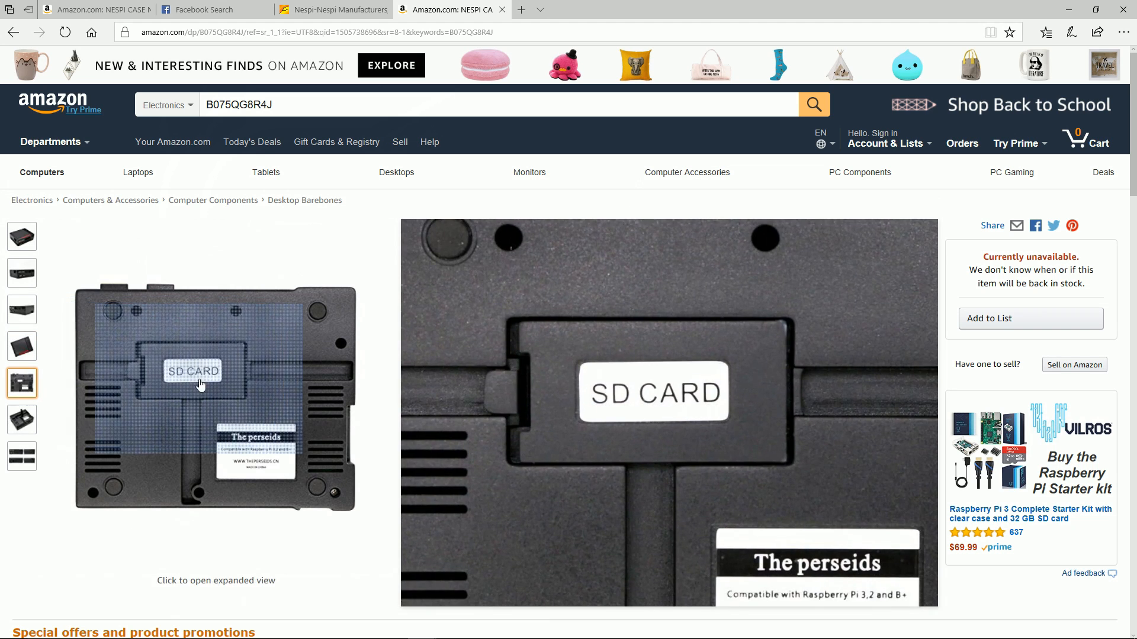
- In the enlarged gallery, view the angled underside with lifted cover and the four side profiles
{"action": "left_click", "coordinate": [215, 384]}
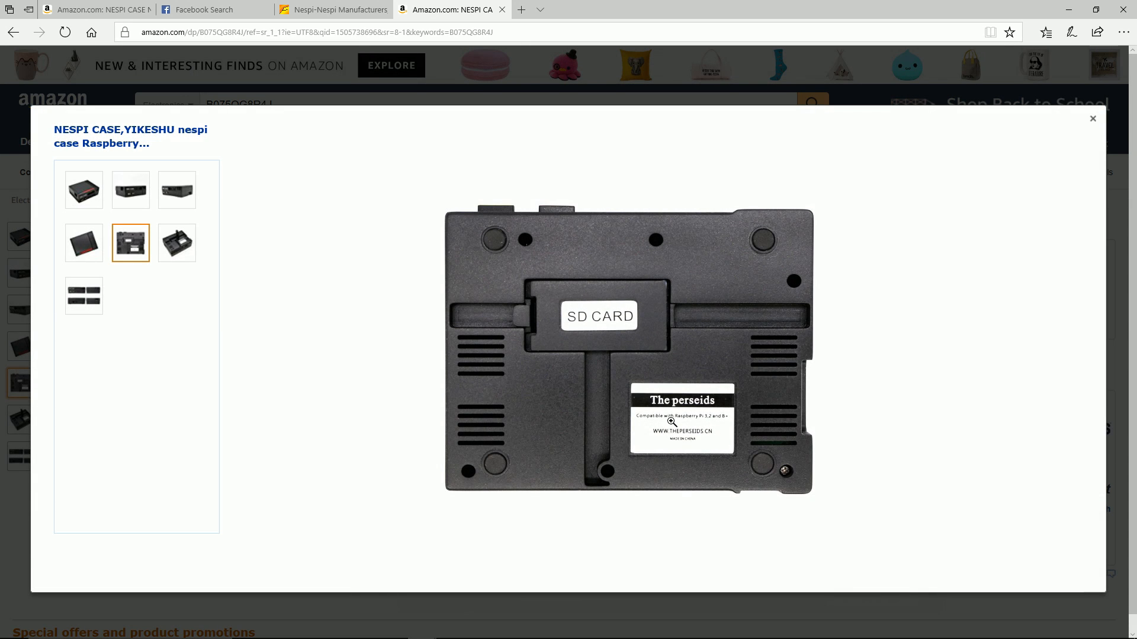
{"action": "mouse_move", "coordinate": [681, 456]}
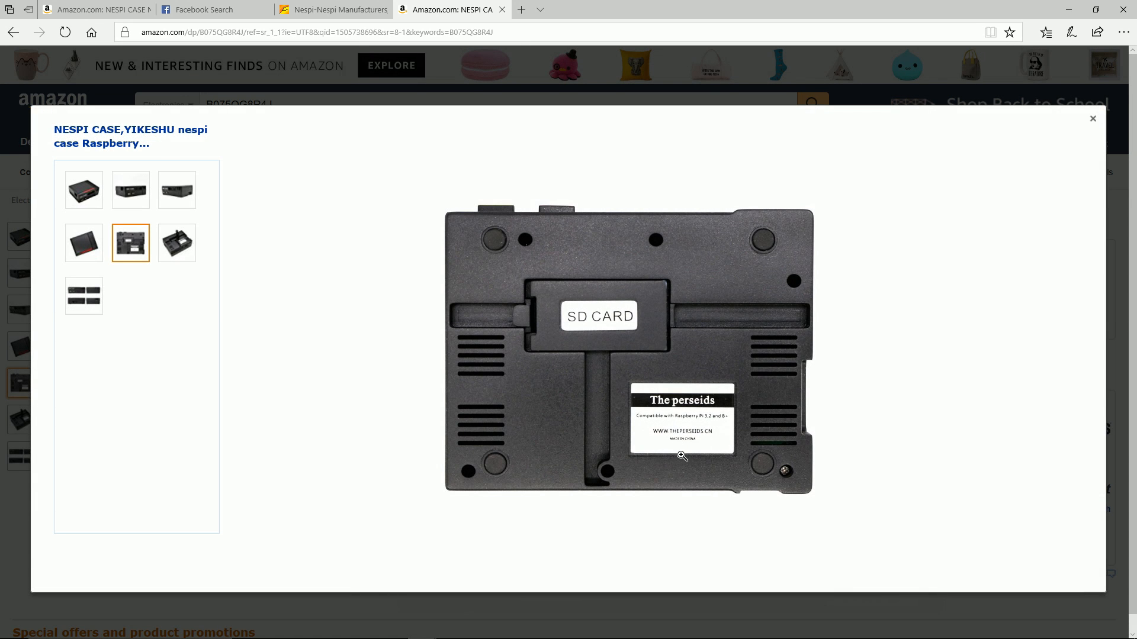
{"action": "mouse_move", "coordinate": [713, 443]}
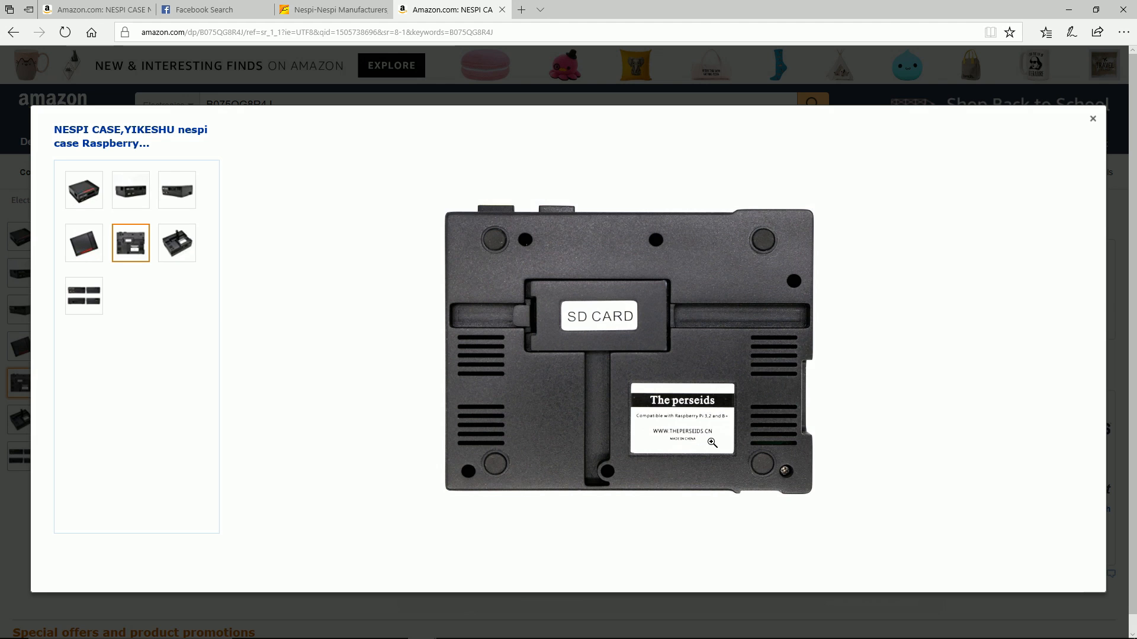
{"action": "mouse_move", "coordinate": [676, 428]}
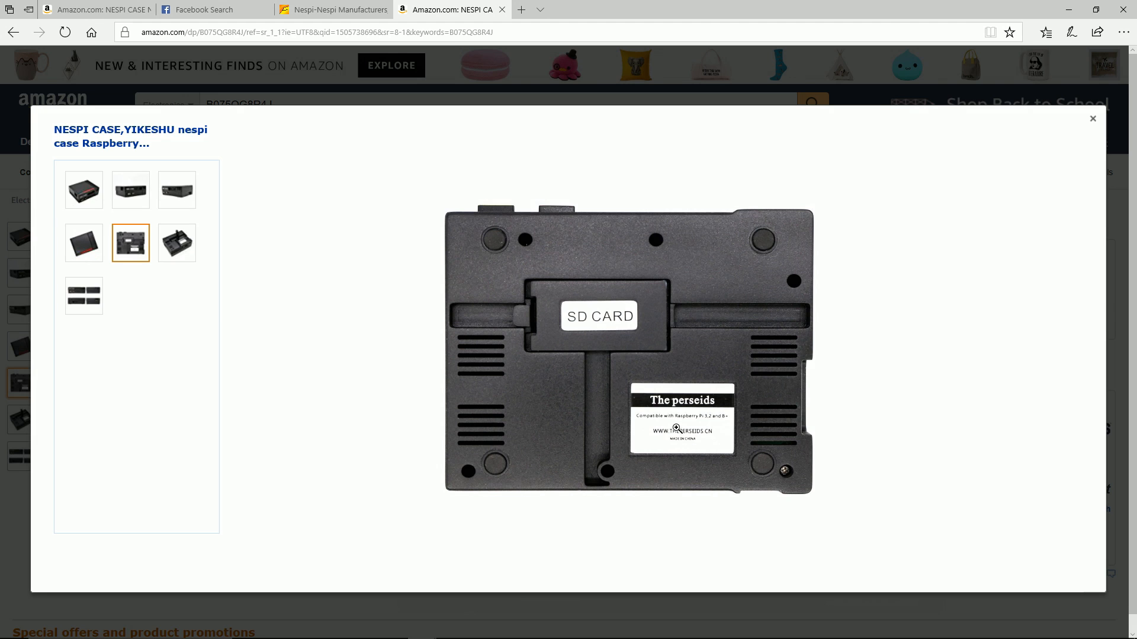
{"action": "mouse_move", "coordinate": [726, 309]}
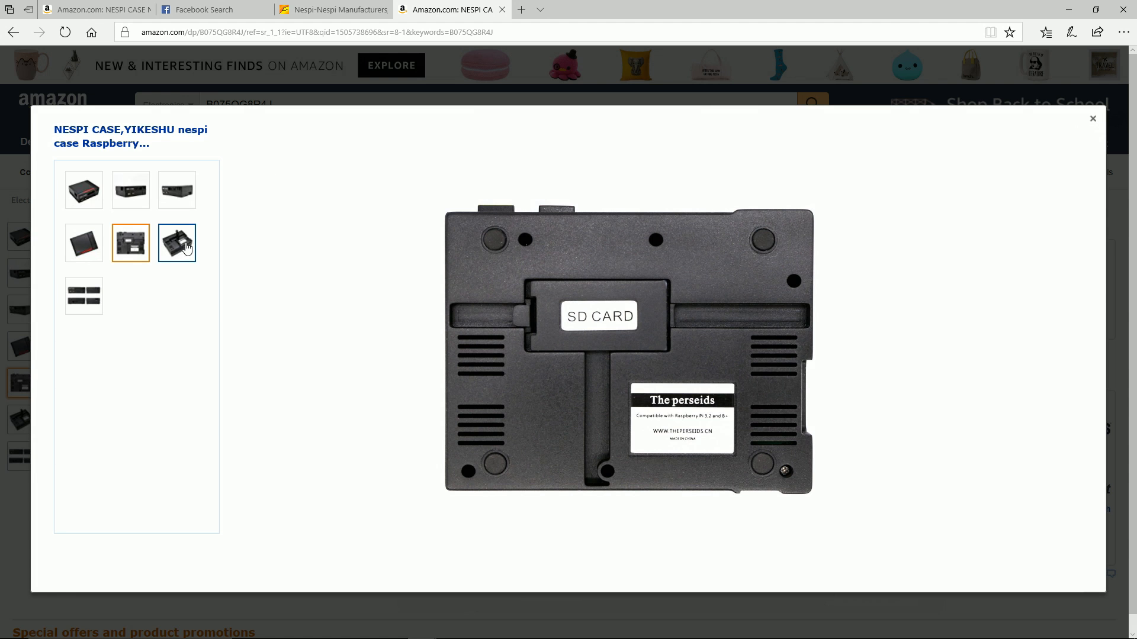
{"action": "left_click", "coordinate": [176, 243]}
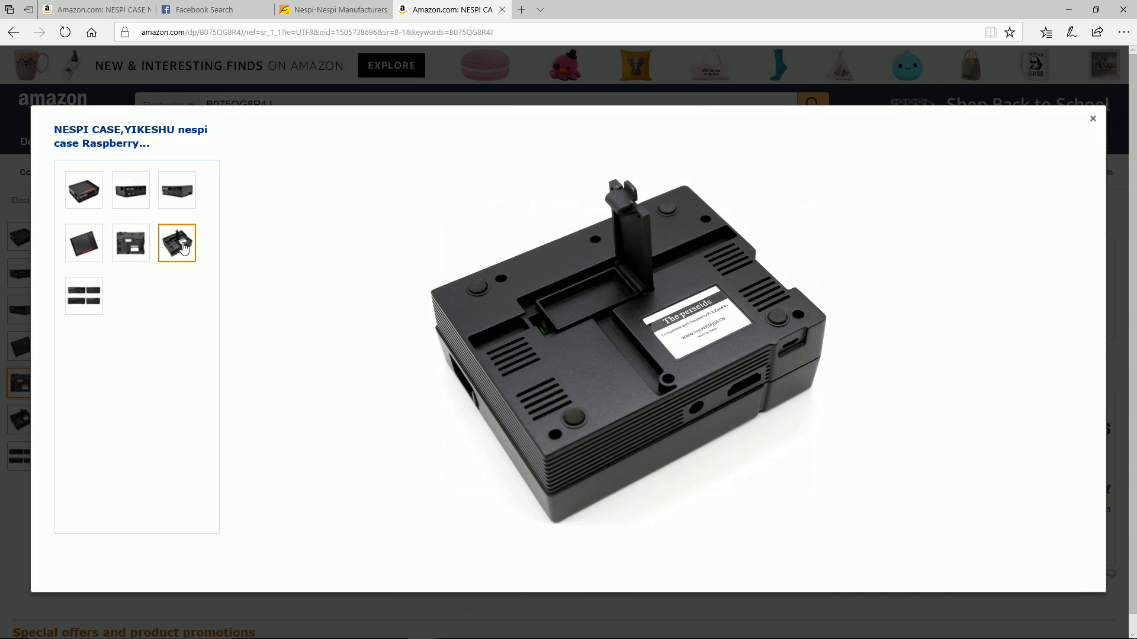
{"action": "mouse_move", "coordinate": [510, 364]}
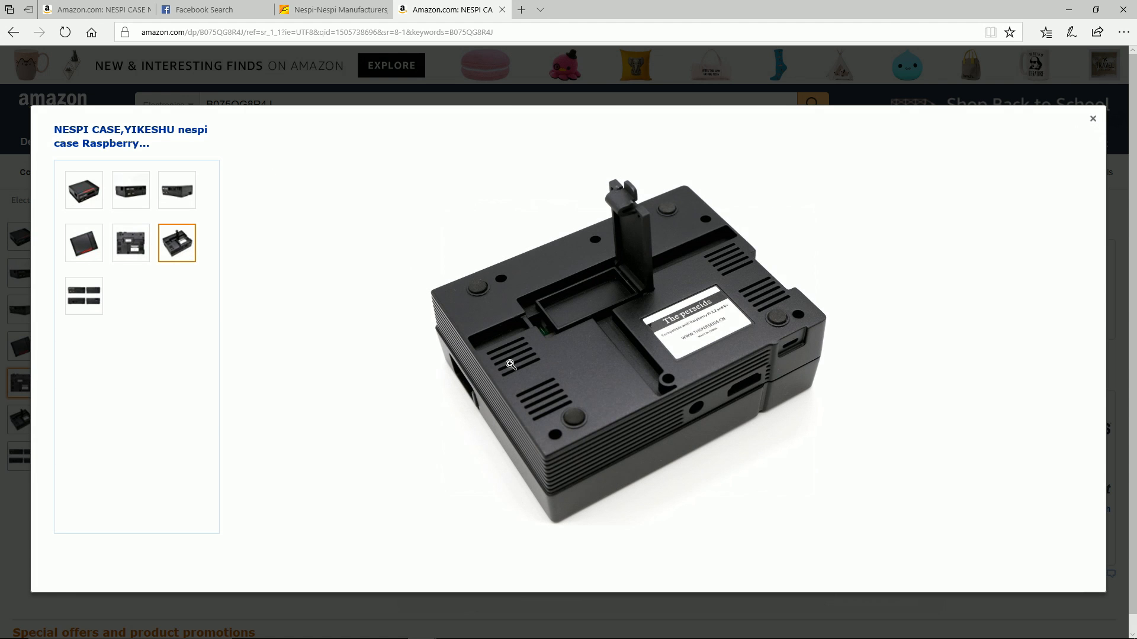
{"action": "left_click", "coordinate": [83, 296]}
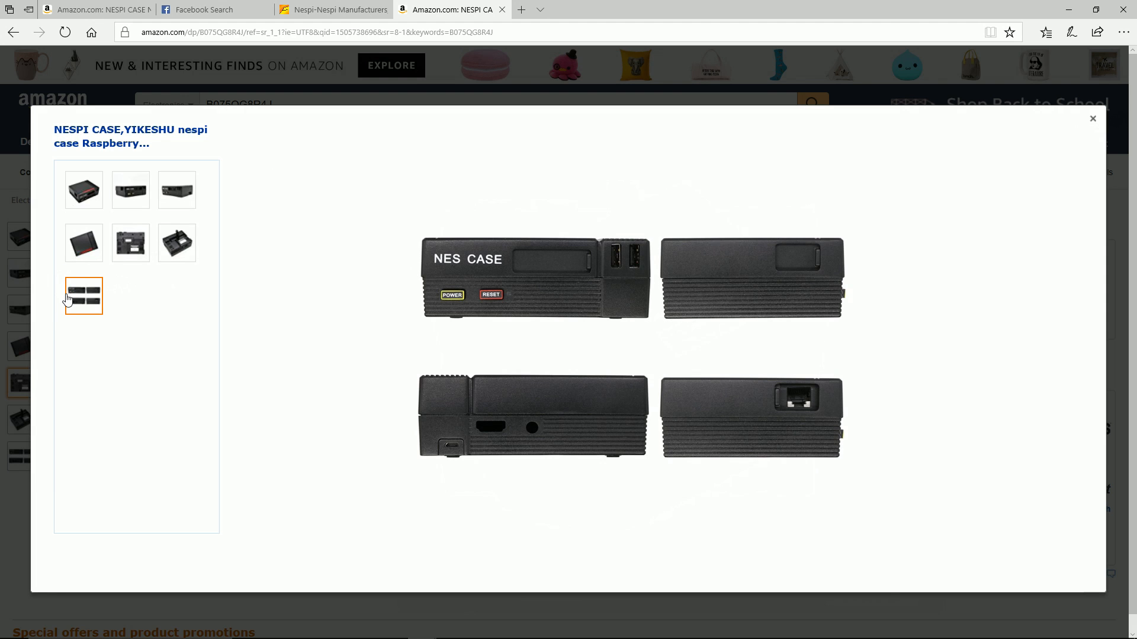
{"action": "mouse_move", "coordinate": [801, 418]}
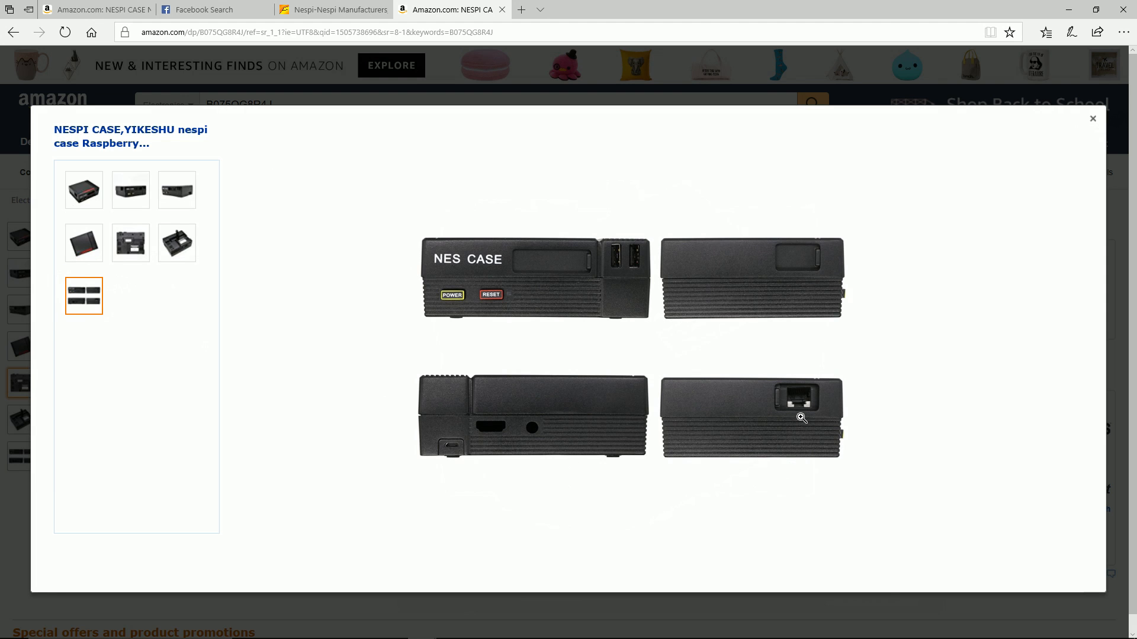
{"action": "mouse_move", "coordinate": [756, 413]}
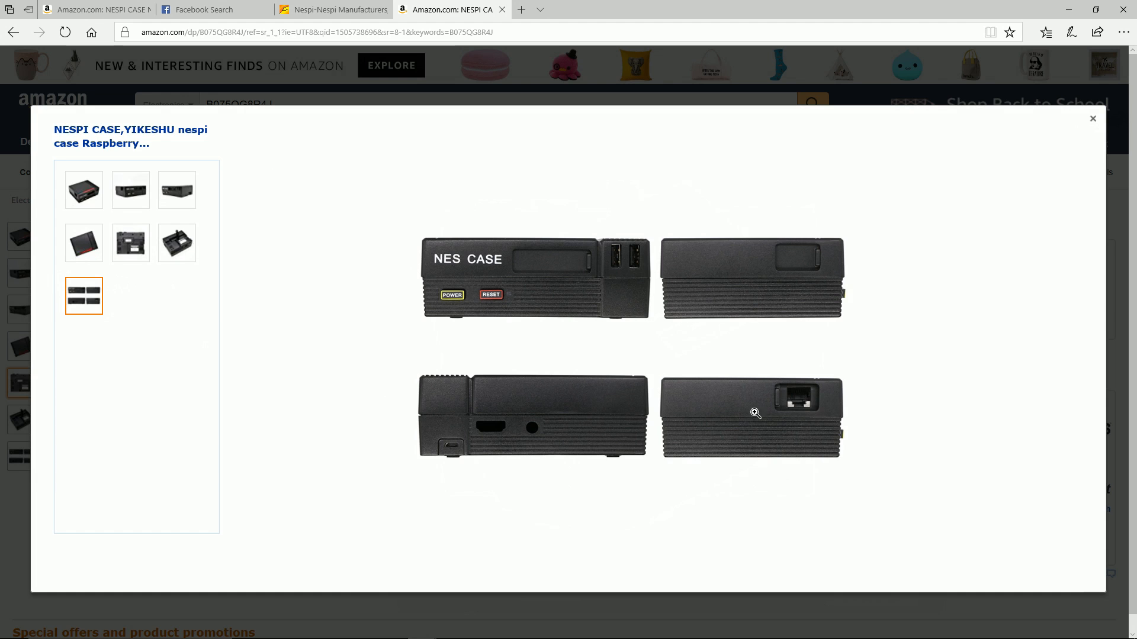
{"action": "mouse_move", "coordinate": [618, 499]}
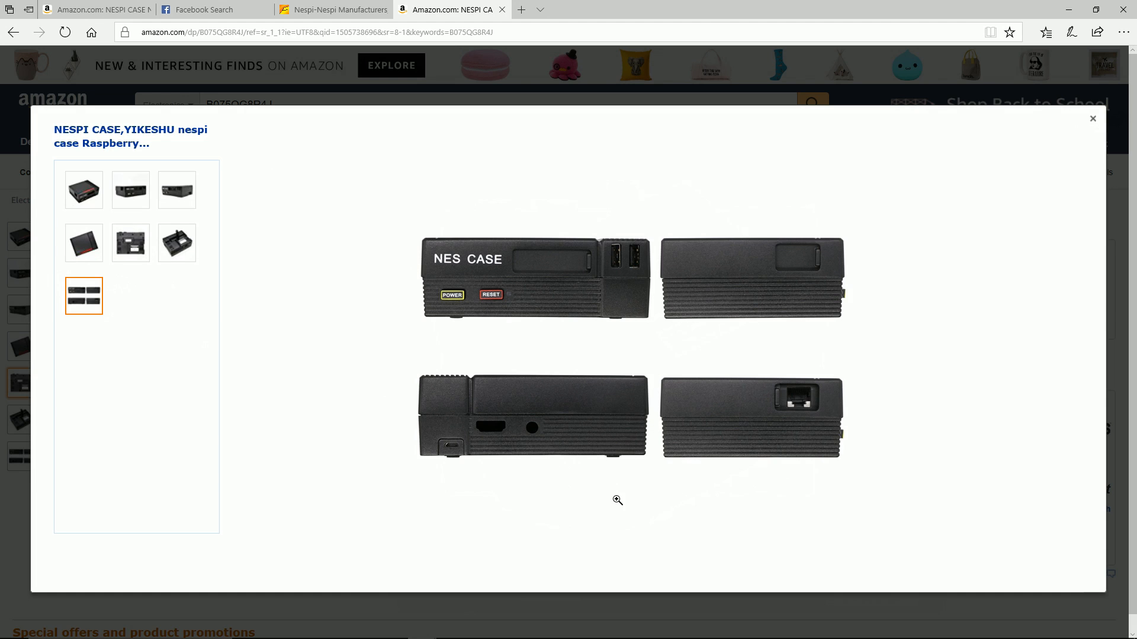
{"action": "mouse_move", "coordinate": [534, 264]}
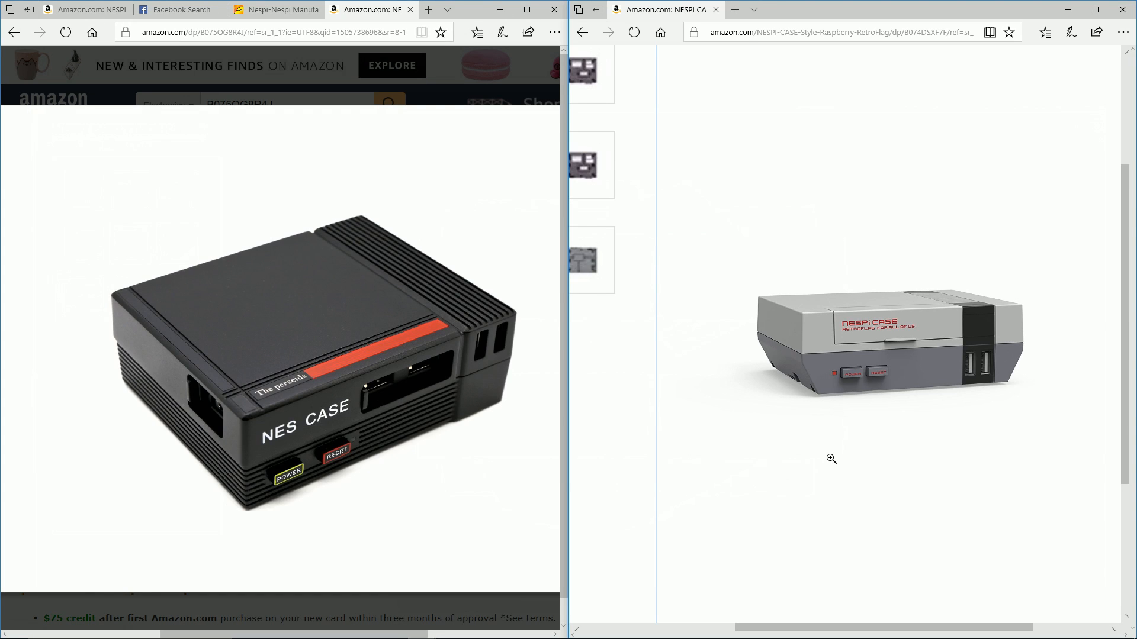
{"action": "mouse_move", "coordinate": [826, 399]}
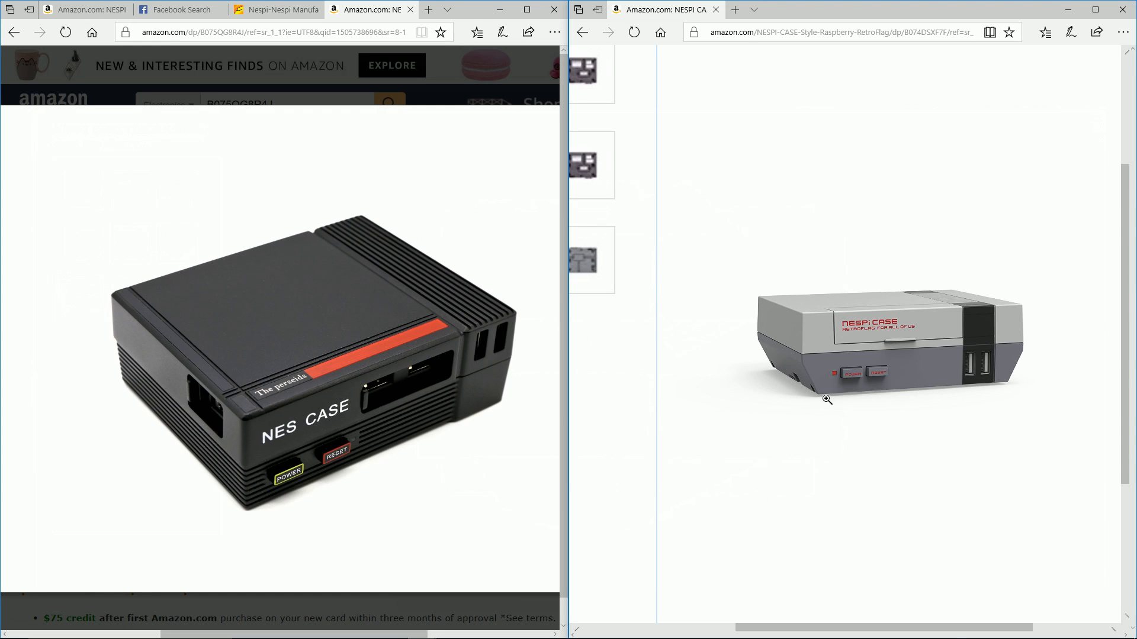
{"action": "mouse_move", "coordinate": [431, 254]}
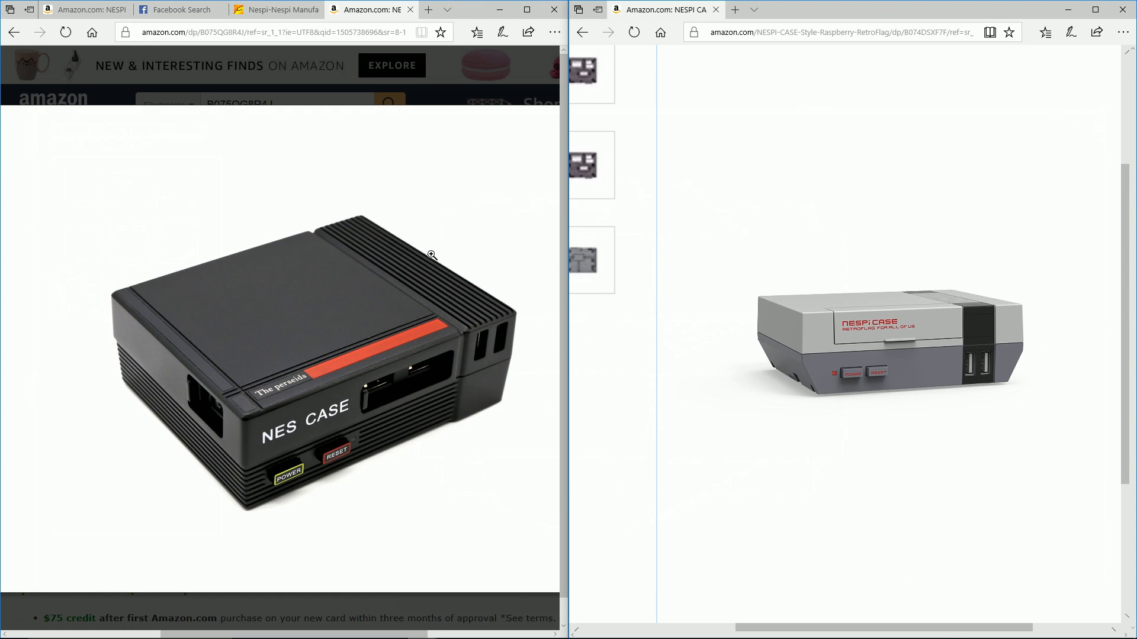
{"action": "mouse_move", "coordinate": [932, 406]}
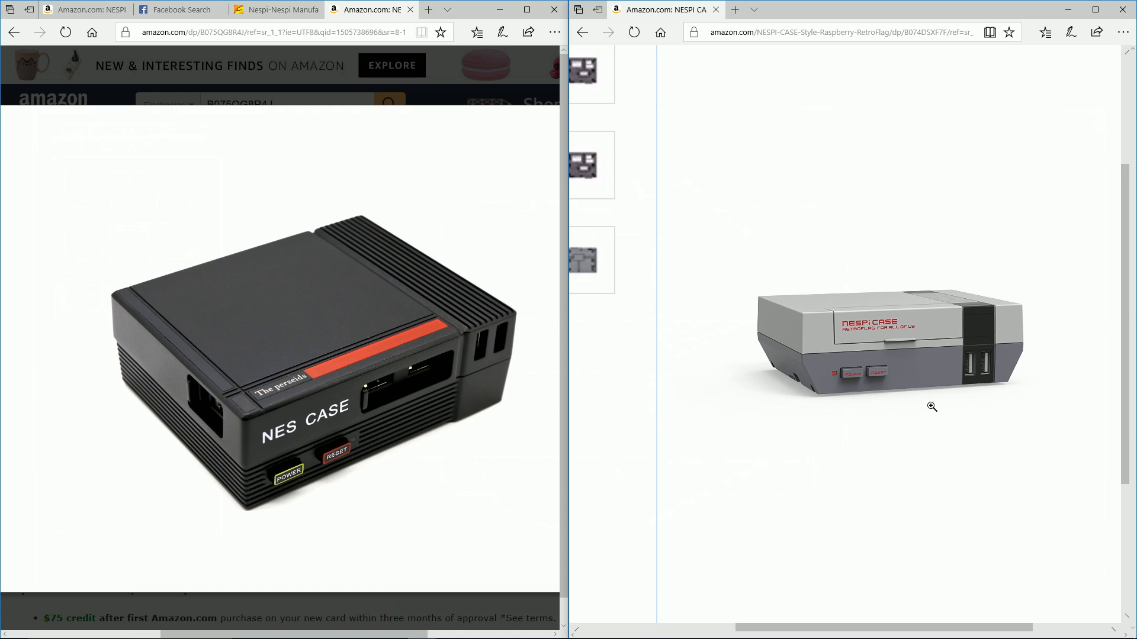
{"action": "mouse_move", "coordinate": [905, 335]}
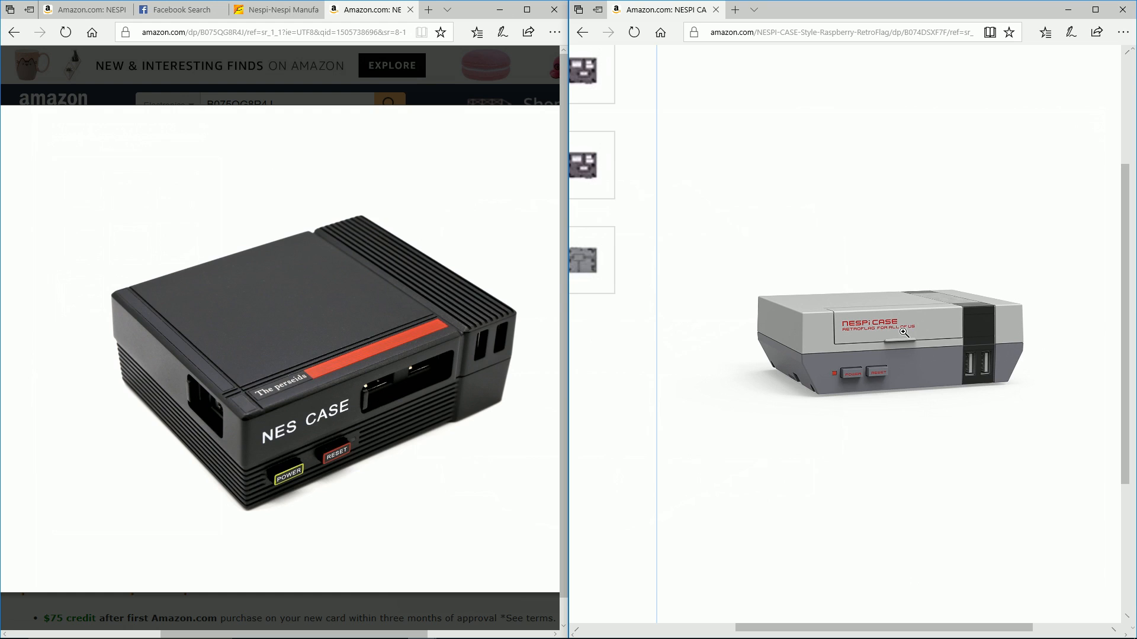
{"action": "mouse_move", "coordinate": [399, 413]}
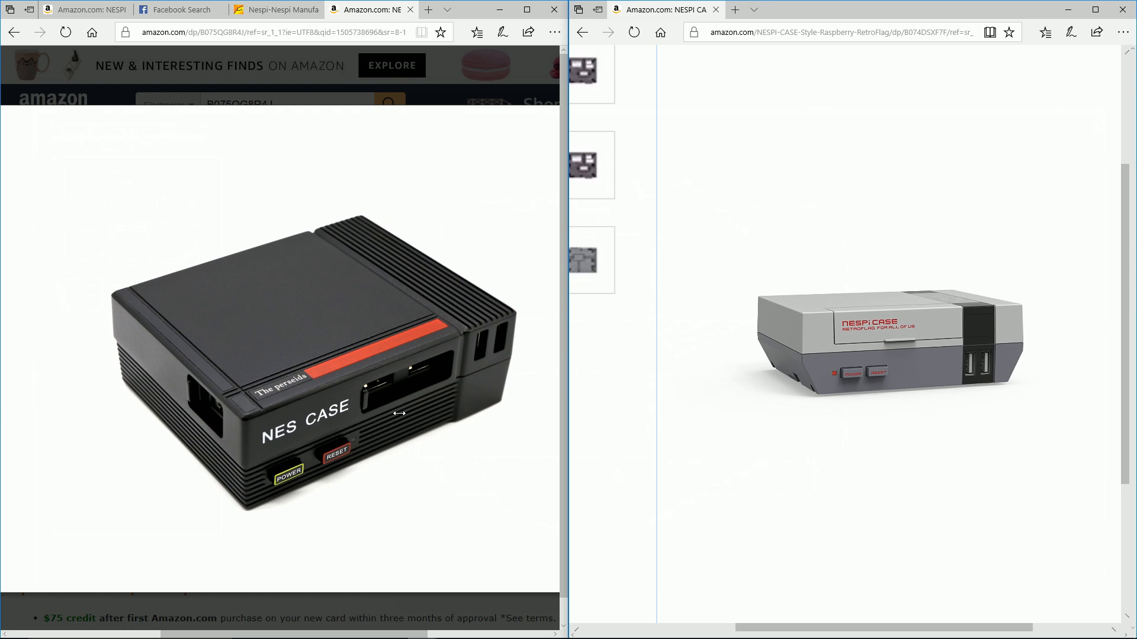
{"action": "mouse_move", "coordinate": [857, 335]}
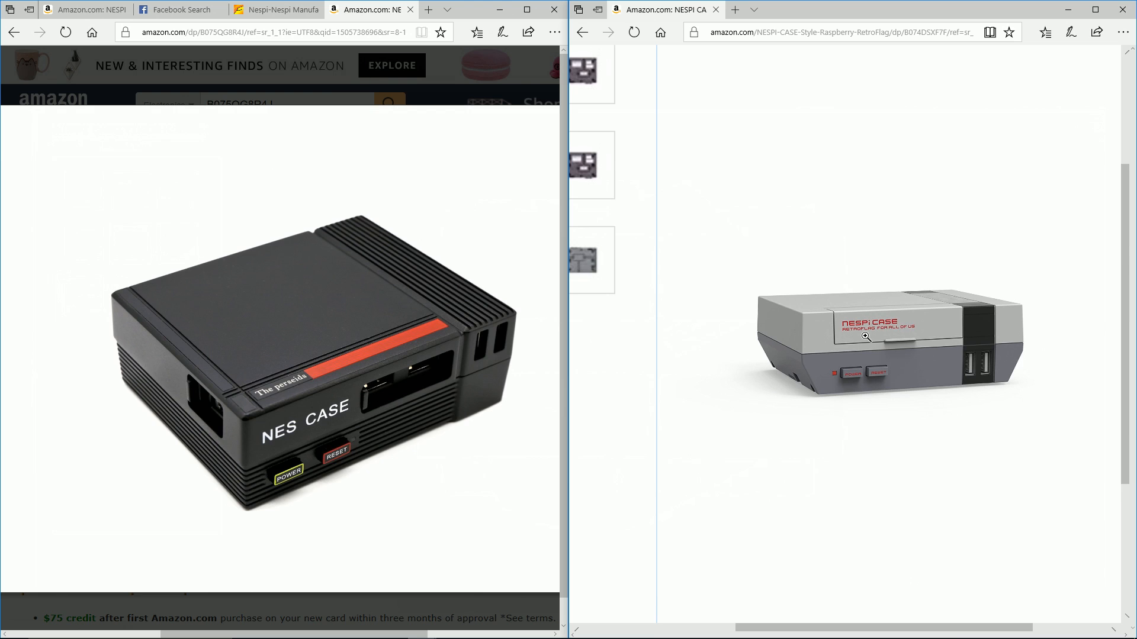
{"action": "mouse_move", "coordinate": [795, 377]}
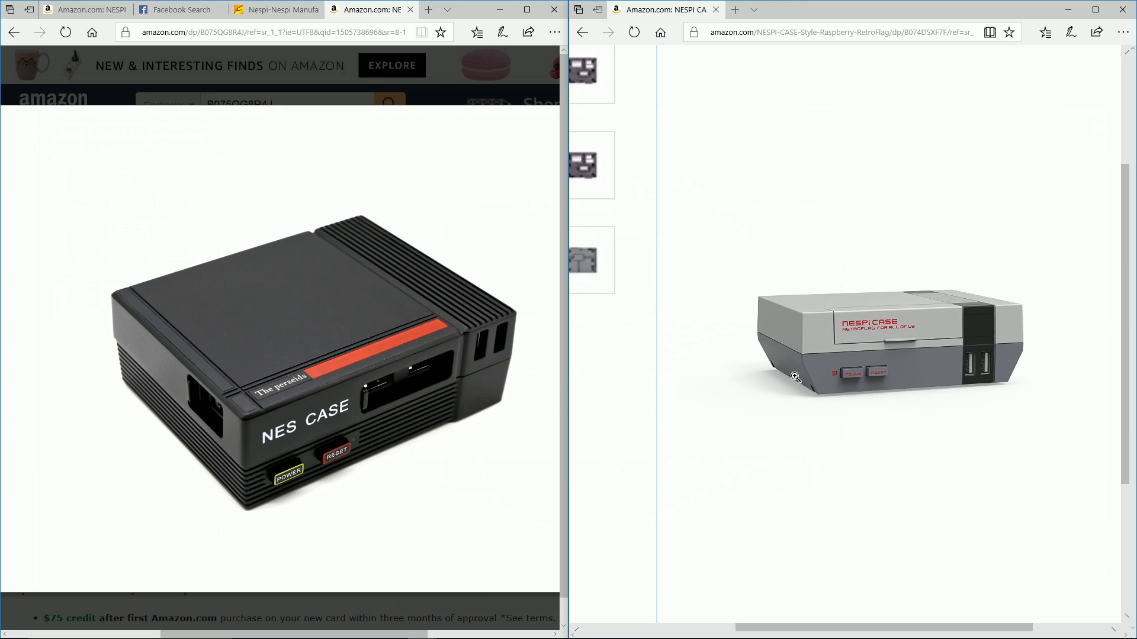
{"action": "mouse_move", "coordinate": [851, 362]}
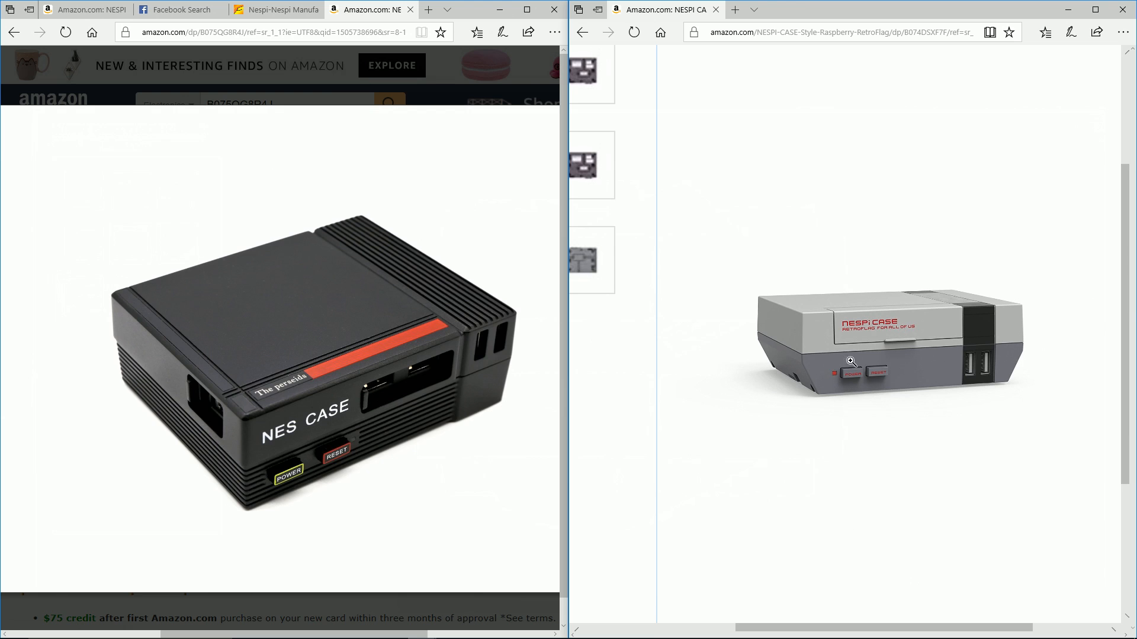
{"action": "mouse_move", "coordinate": [286, 433]}
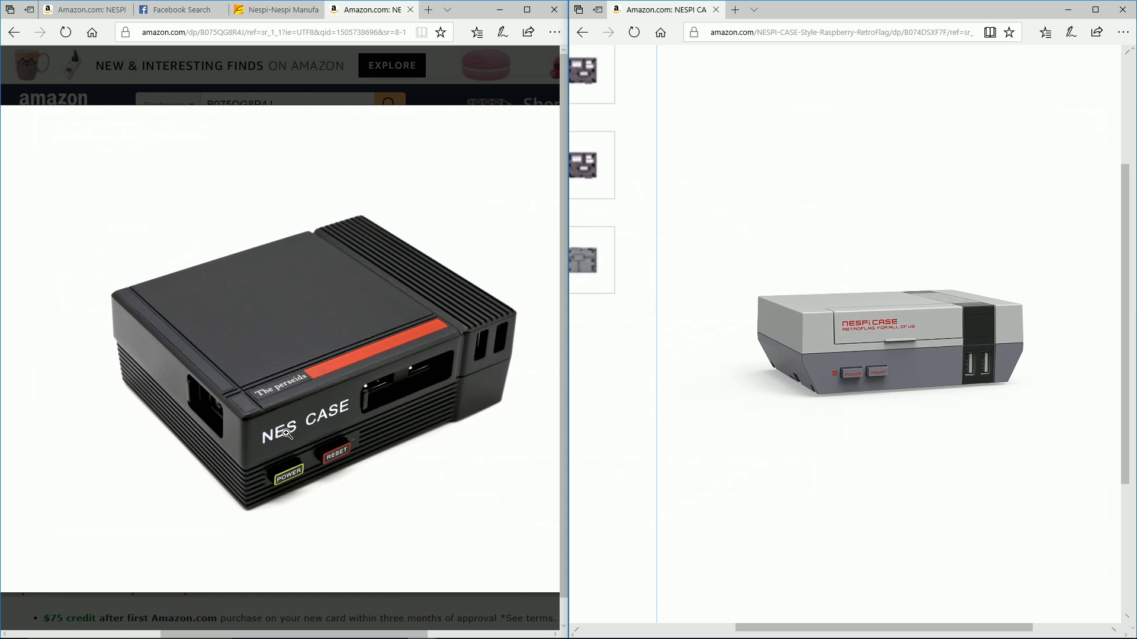
{"action": "mouse_move", "coordinate": [359, 446]}
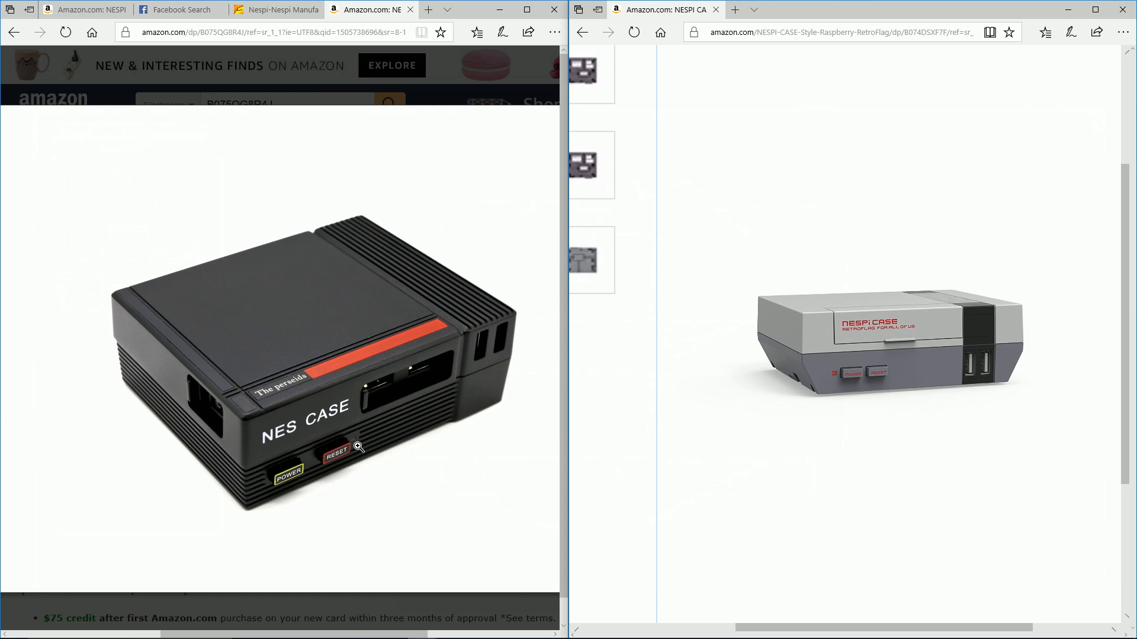
{"action": "mouse_move", "coordinate": [321, 424]}
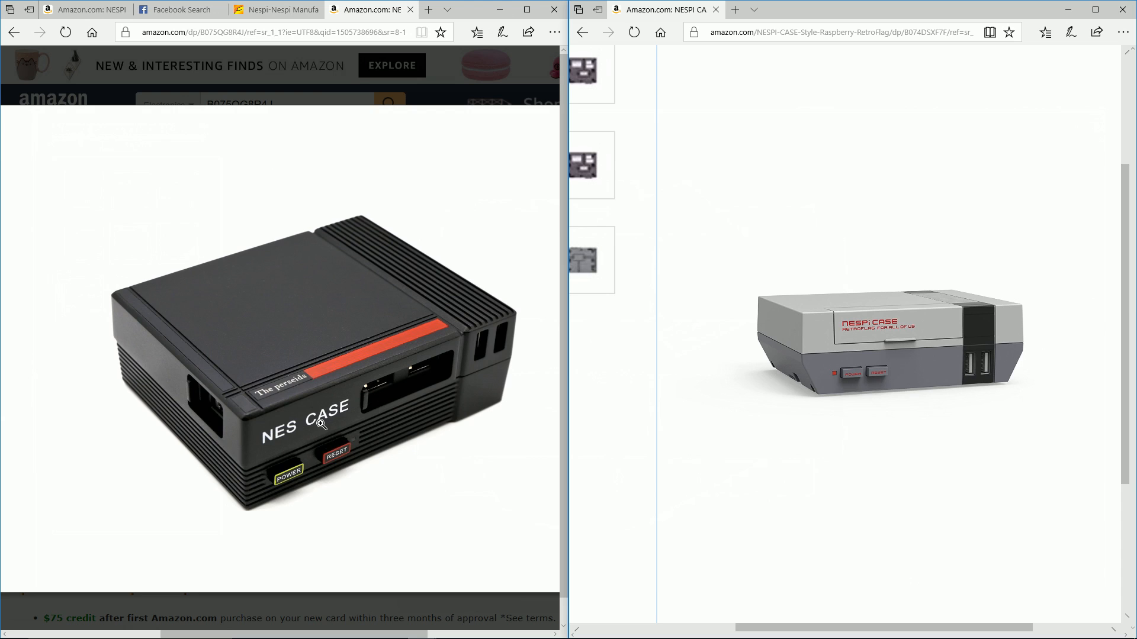
{"action": "mouse_move", "coordinate": [282, 403]}
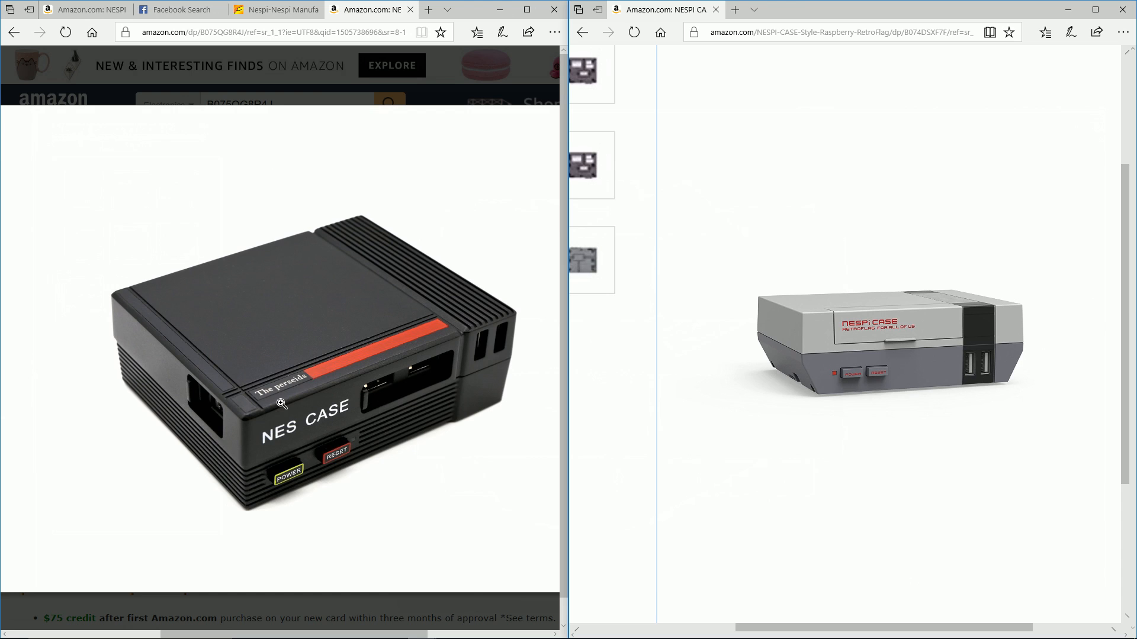
{"action": "mouse_move", "coordinate": [445, 337]}
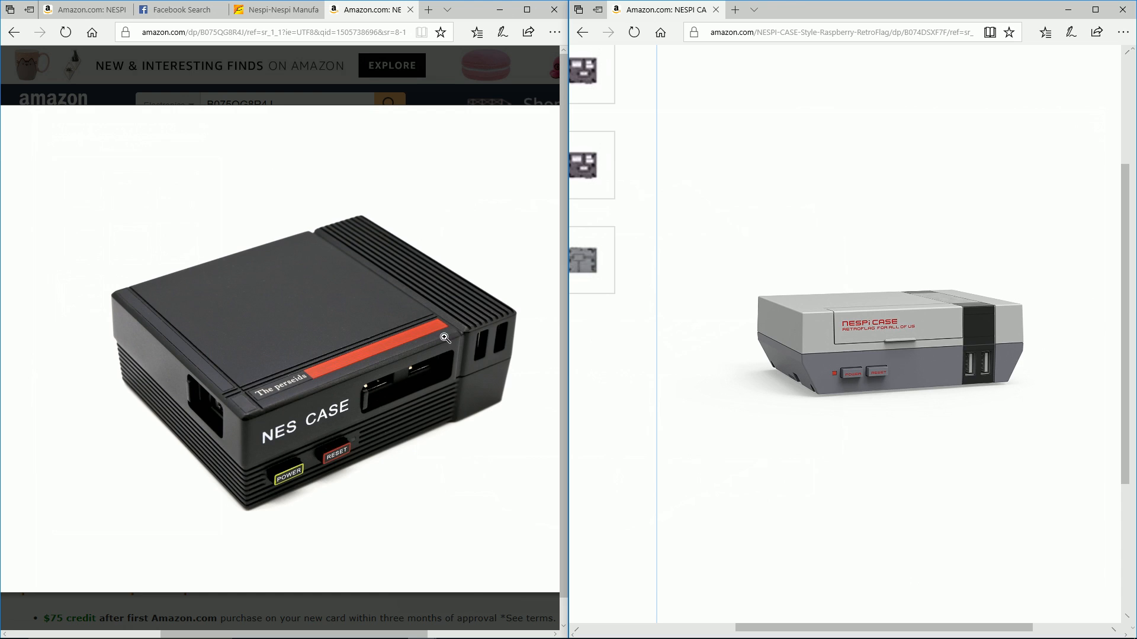
{"action": "mouse_move", "coordinate": [310, 385]}
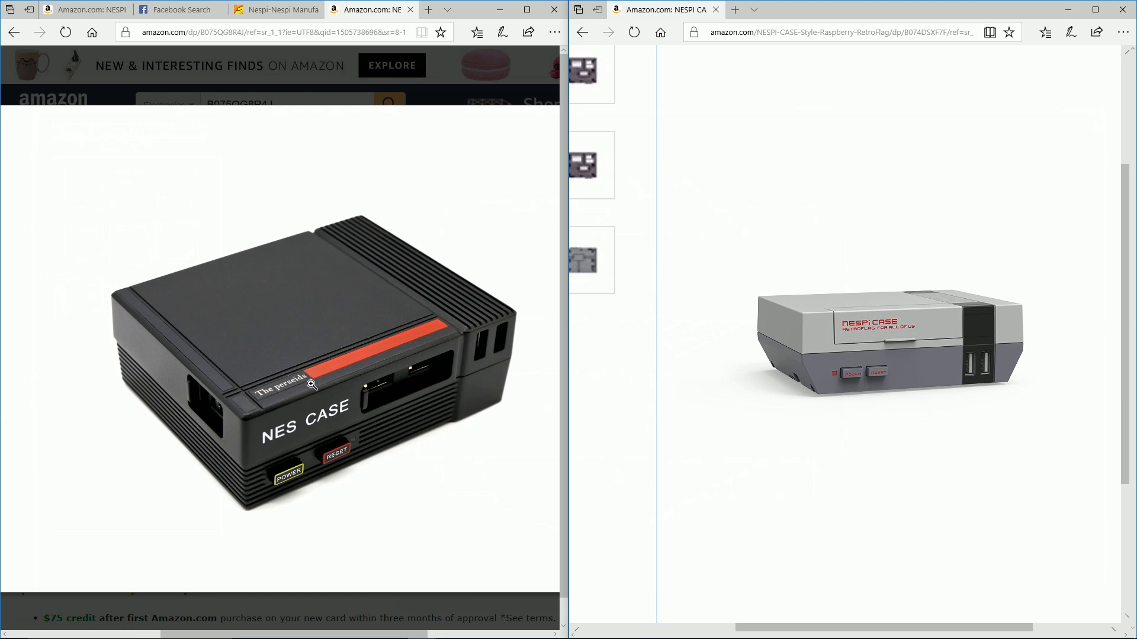
{"action": "mouse_move", "coordinate": [422, 345]}
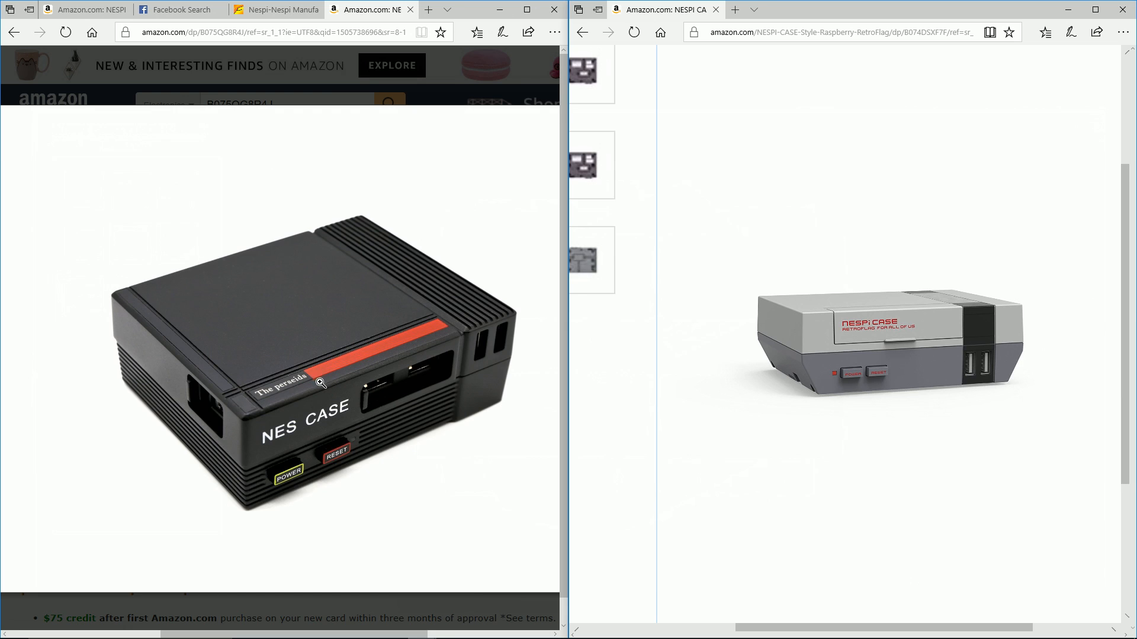
{"action": "mouse_move", "coordinate": [428, 336]}
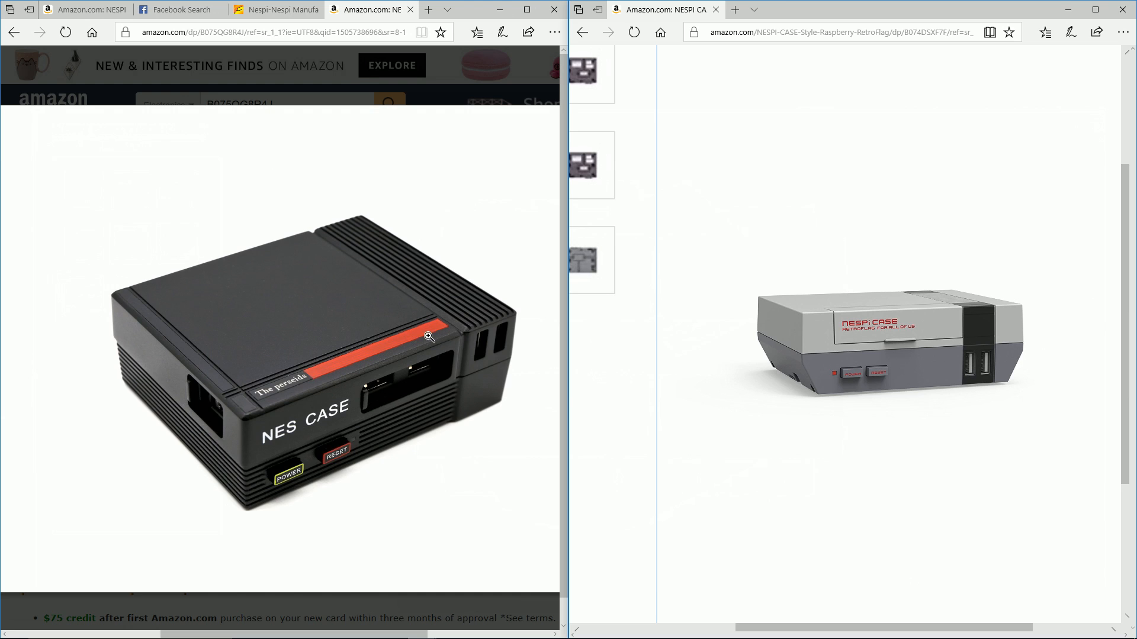
{"action": "mouse_move", "coordinate": [214, 437]}
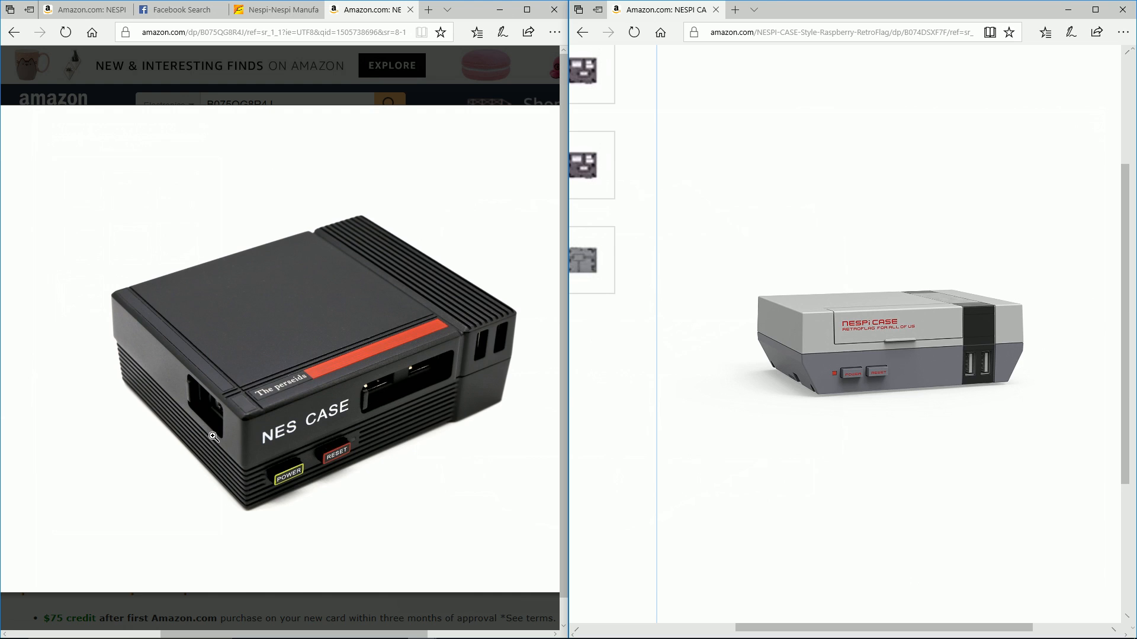
{"action": "mouse_move", "coordinate": [238, 446]}
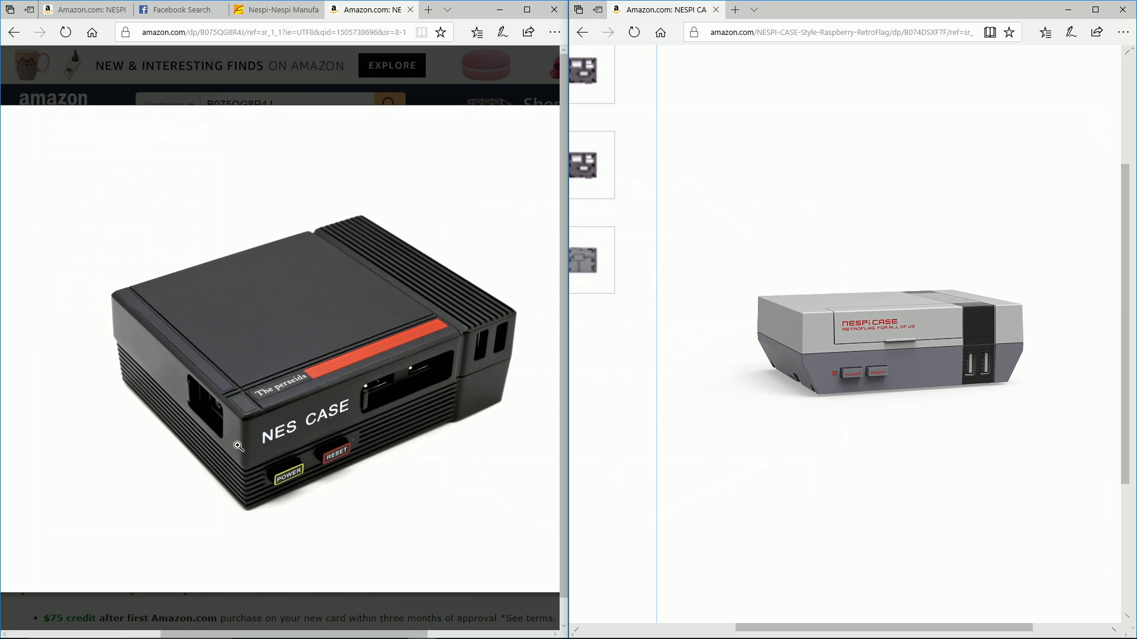
{"action": "mouse_move", "coordinate": [190, 411]}
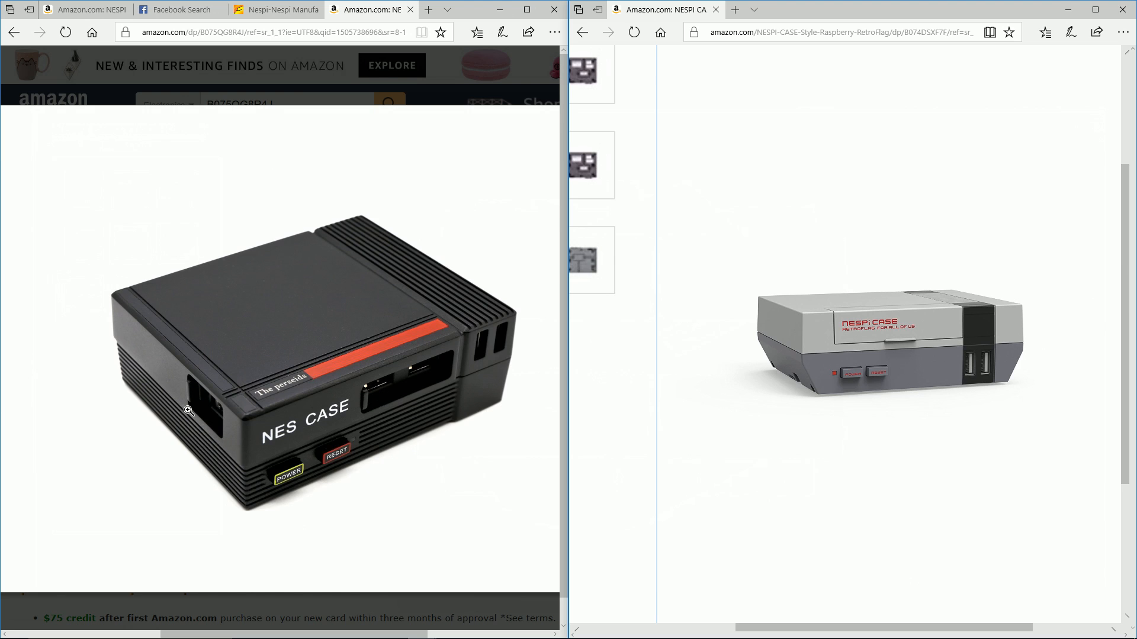
{"action": "mouse_move", "coordinate": [451, 519]}
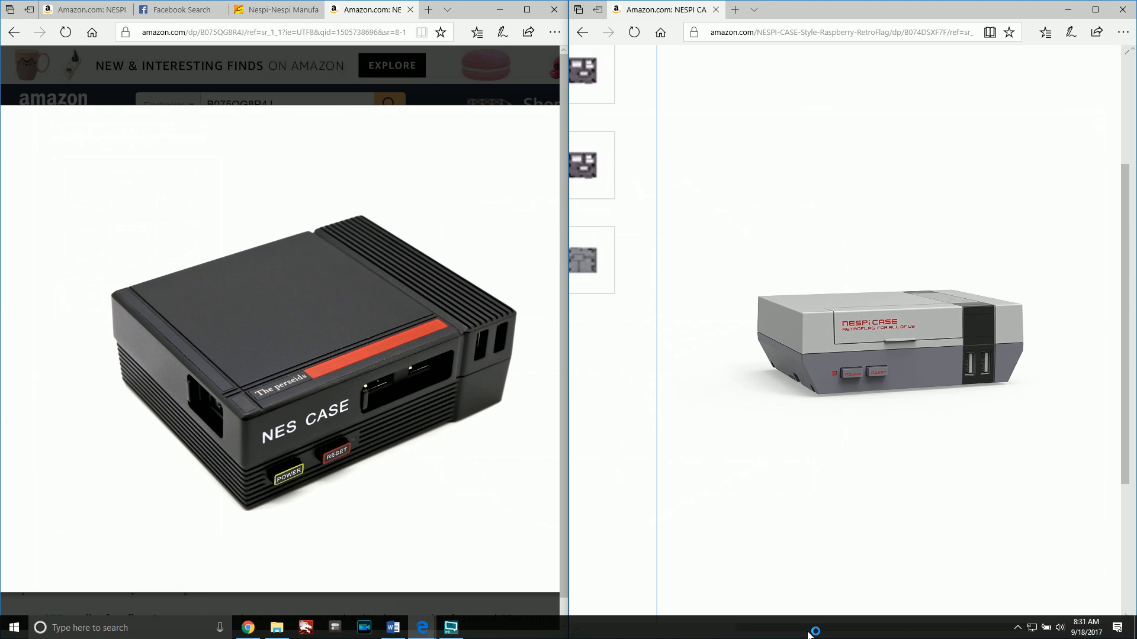
- Switch the gray NESPI case's zoomed image to the interior view with the ventilation fan
{"action": "left_click", "coordinate": [581, 165]}
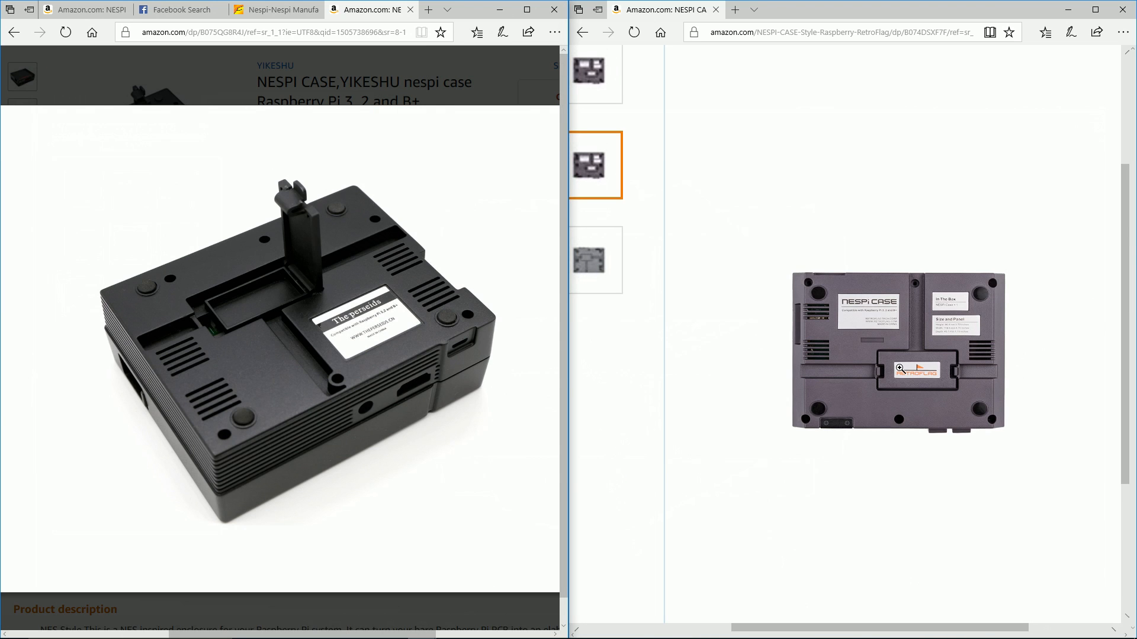
{"action": "mouse_move", "coordinate": [407, 270]}
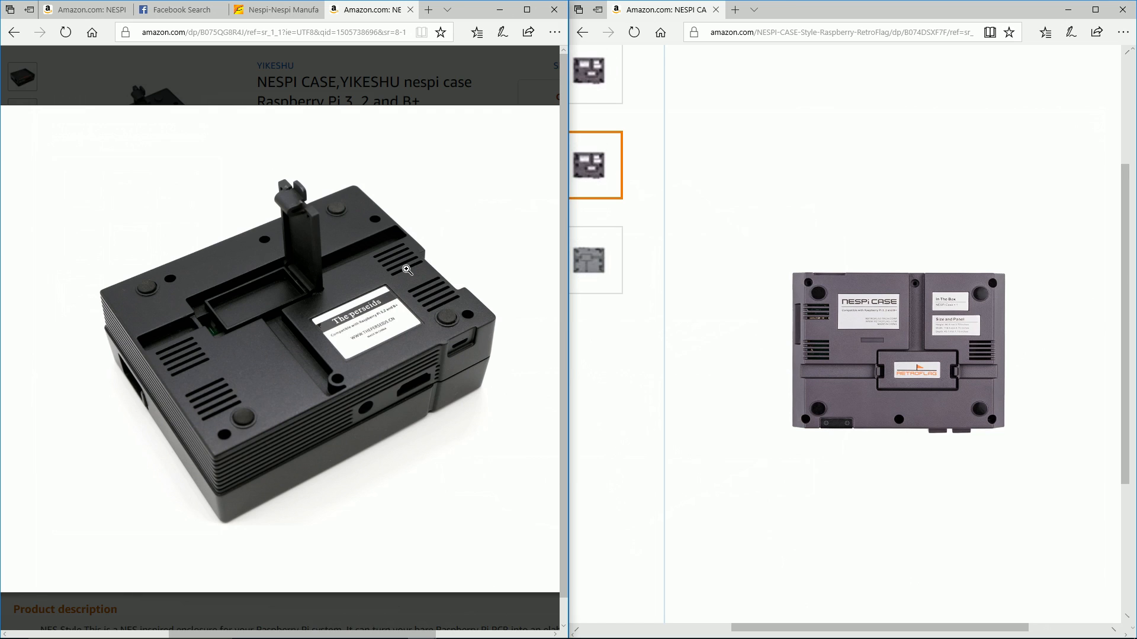
{"action": "mouse_move", "coordinate": [411, 273]}
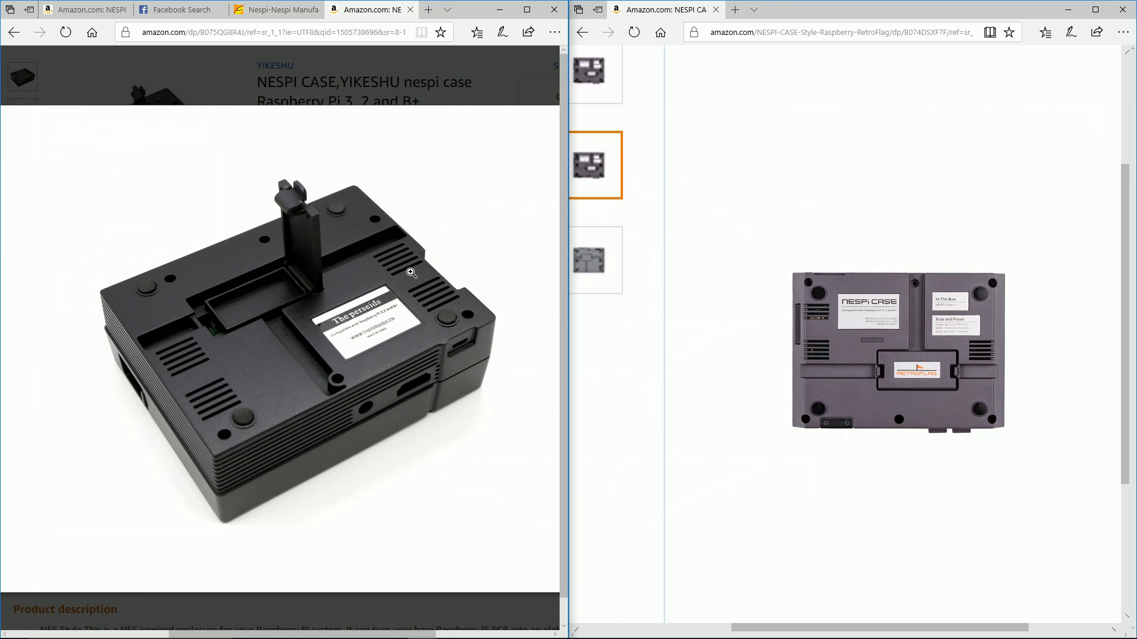
{"action": "mouse_move", "coordinate": [289, 300]}
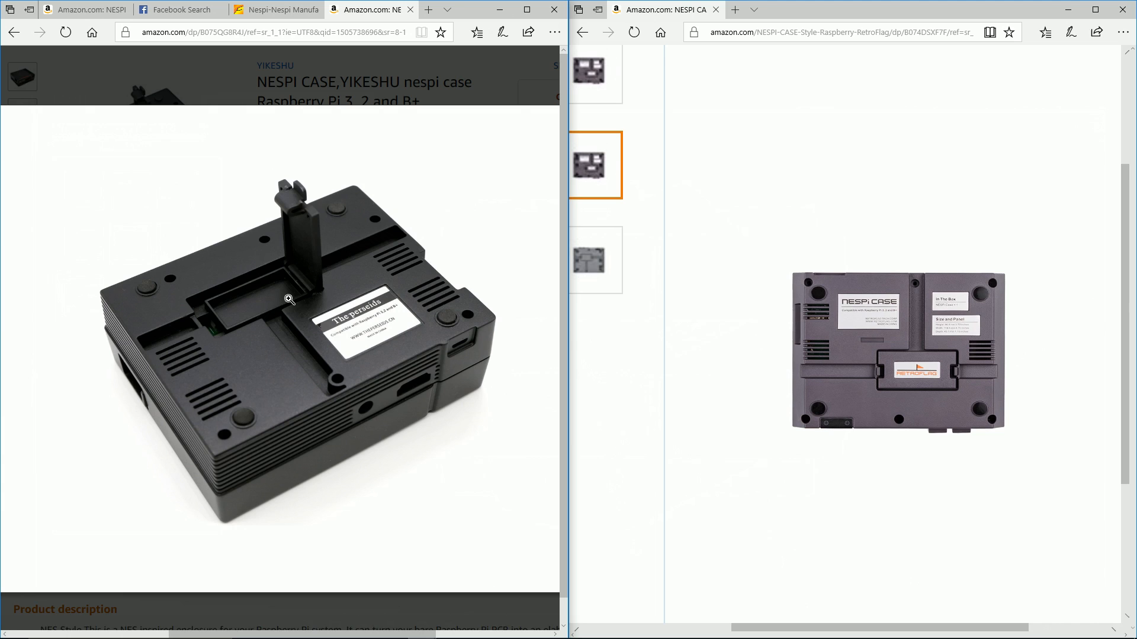
{"action": "mouse_move", "coordinate": [899, 372]}
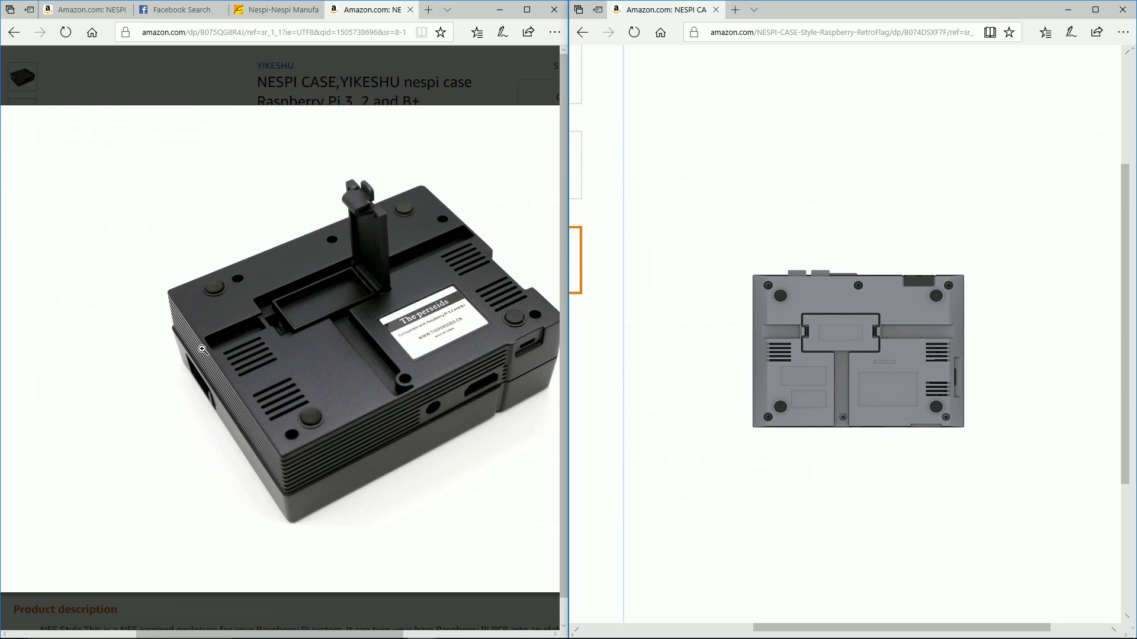
{"action": "mouse_move", "coordinate": [963, 305]}
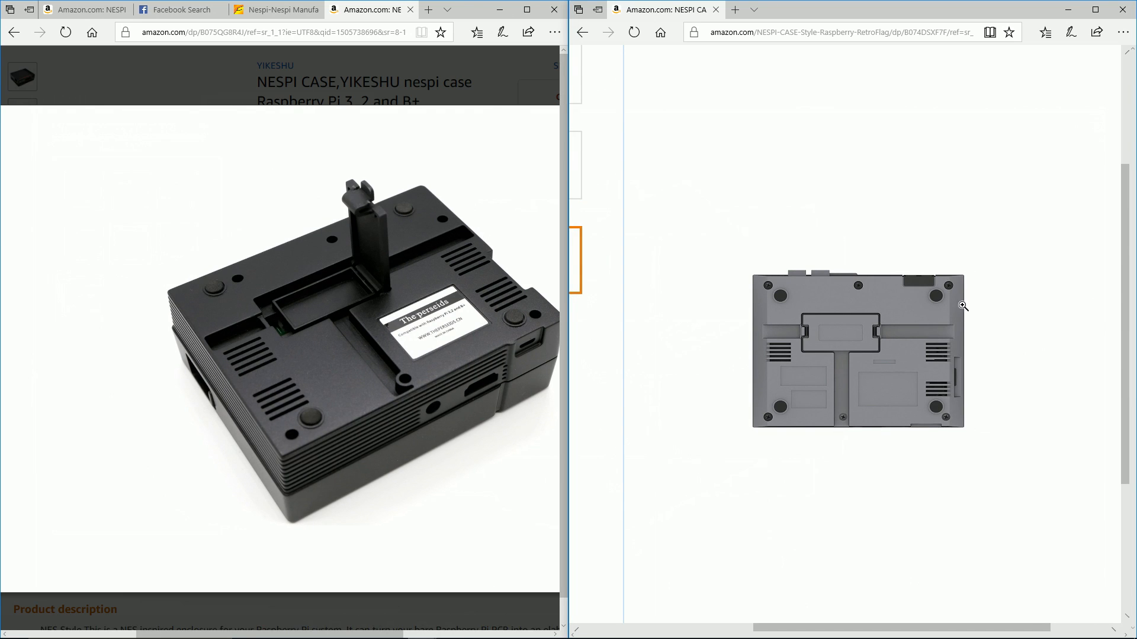
{"action": "mouse_move", "coordinate": [1018, 322]}
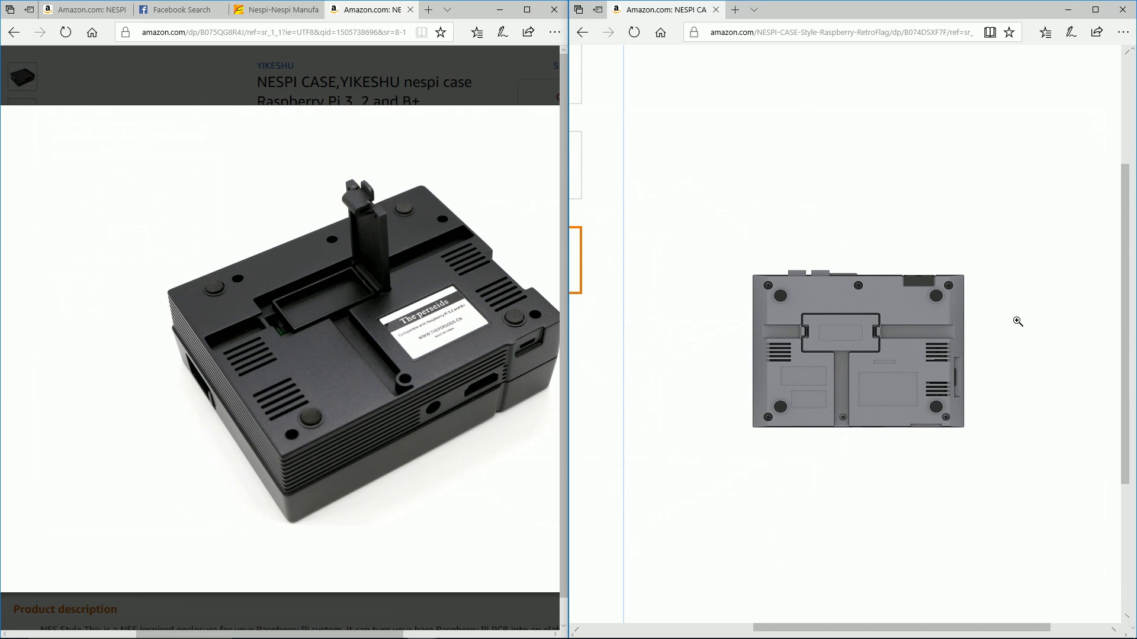
{"action": "mouse_move", "coordinate": [509, 384]}
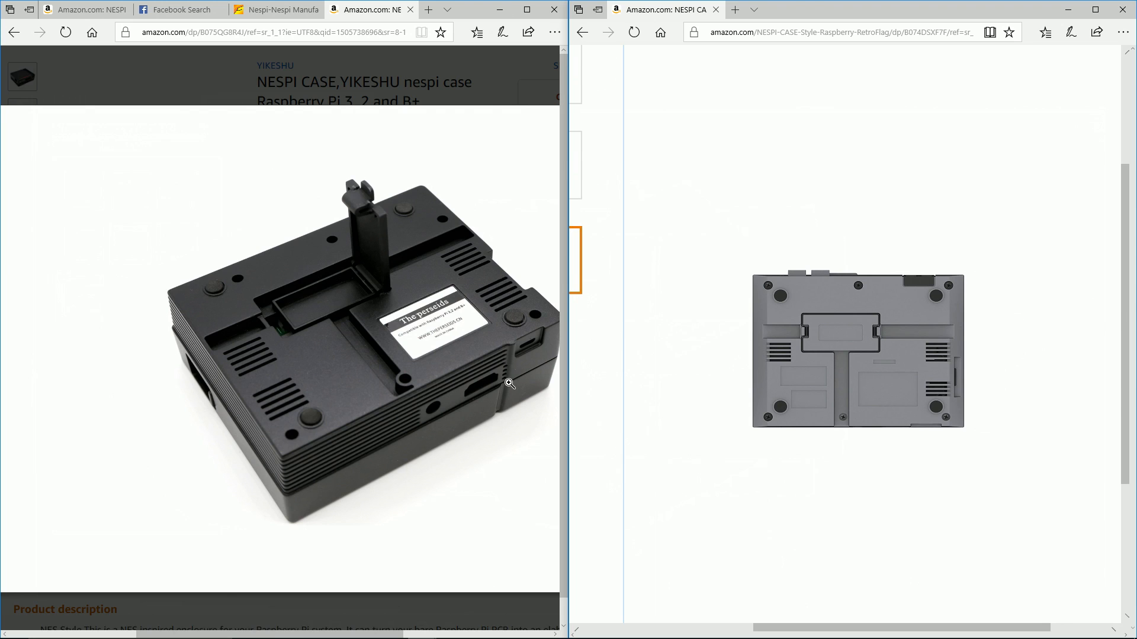
{"action": "mouse_move", "coordinate": [701, 375]}
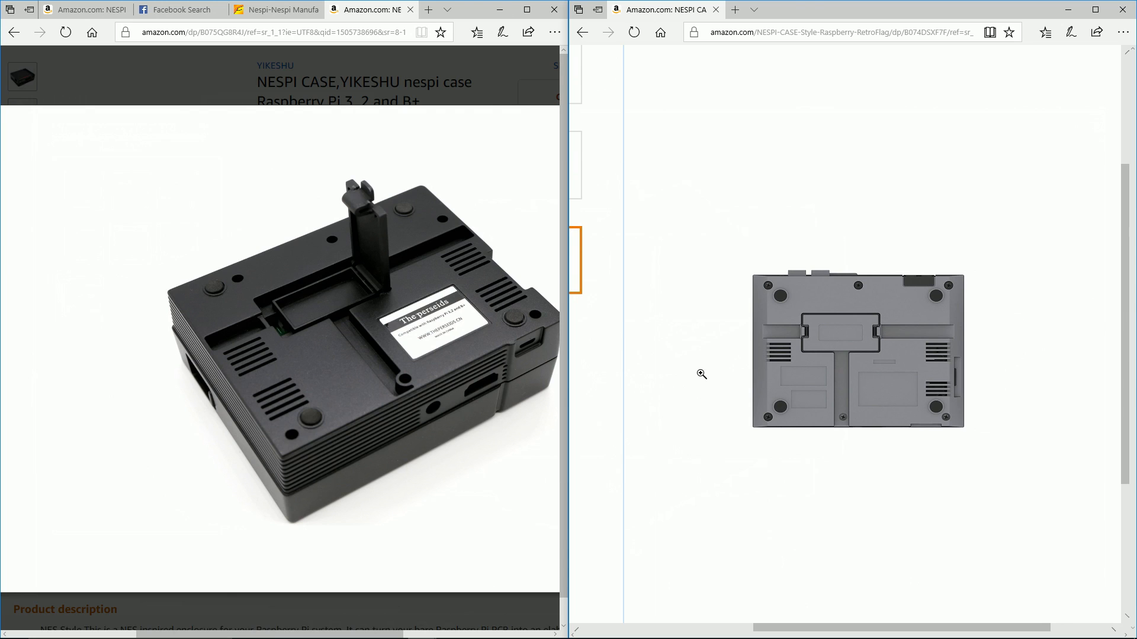
{"action": "mouse_move", "coordinate": [417, 376]}
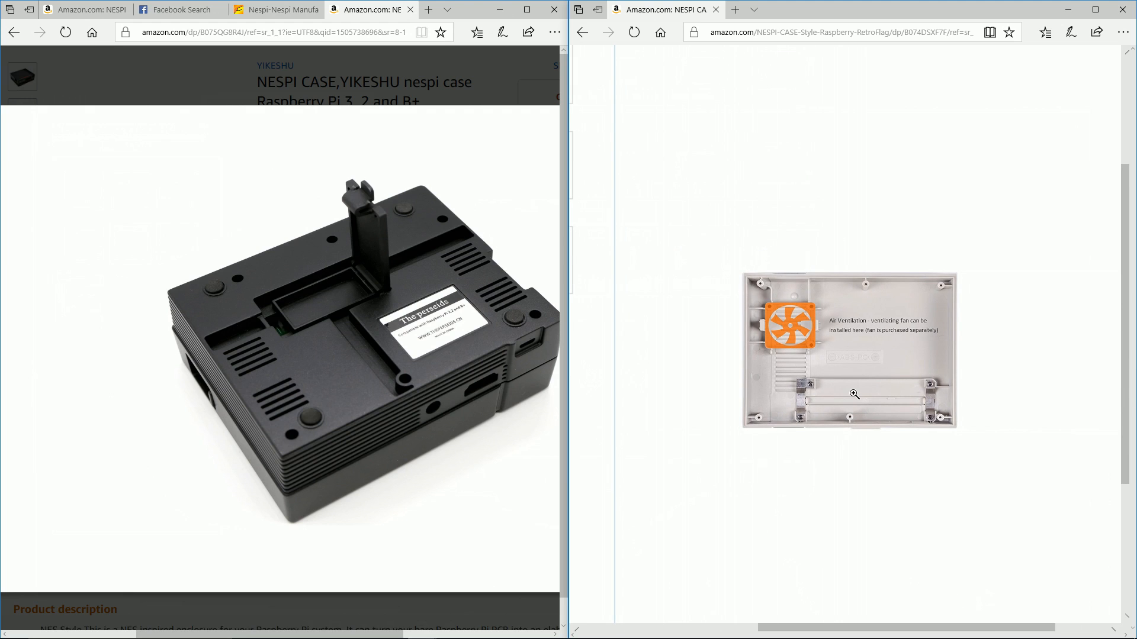
{"action": "mouse_move", "coordinate": [852, 348]}
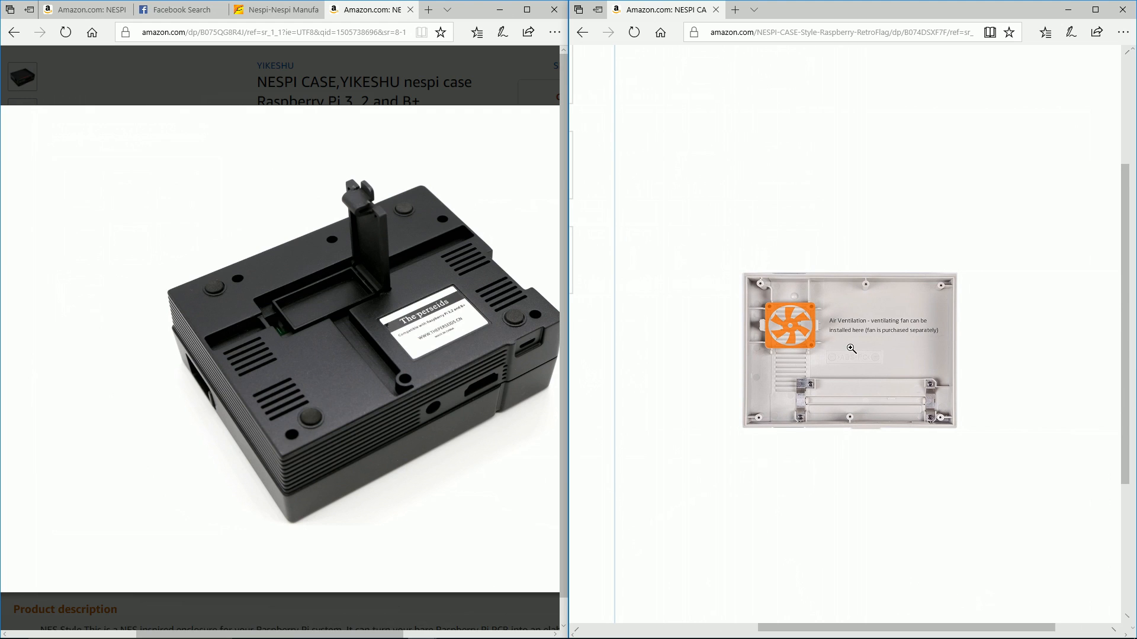
{"action": "mouse_move", "coordinate": [798, 382]}
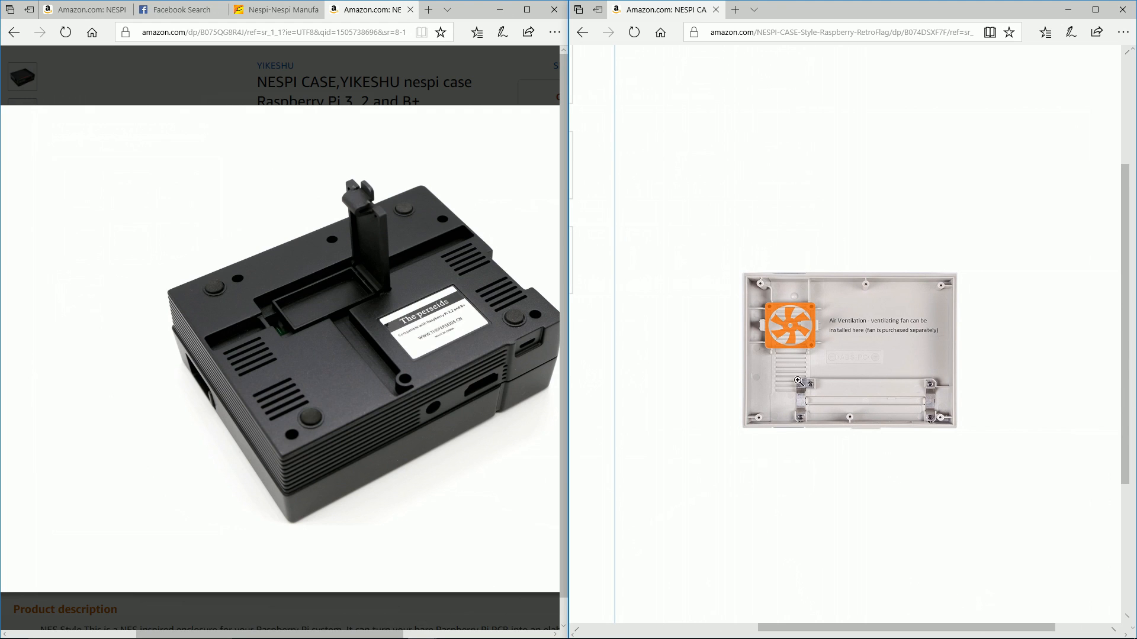
{"action": "mouse_move", "coordinate": [802, 351]}
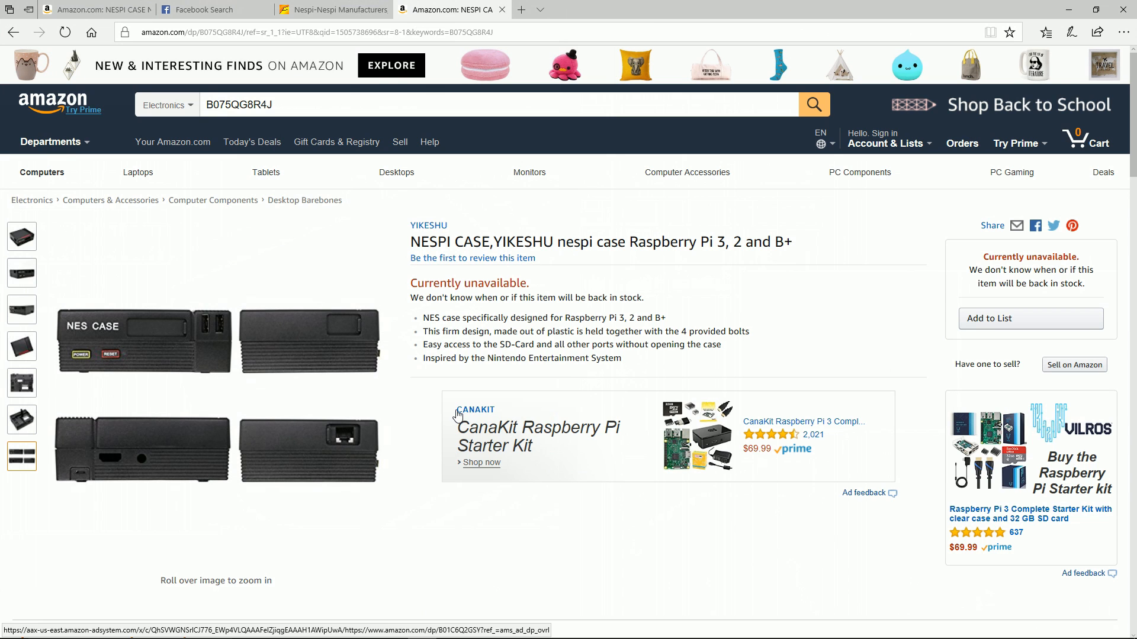
{"action": "mouse_move", "coordinate": [431, 214]}
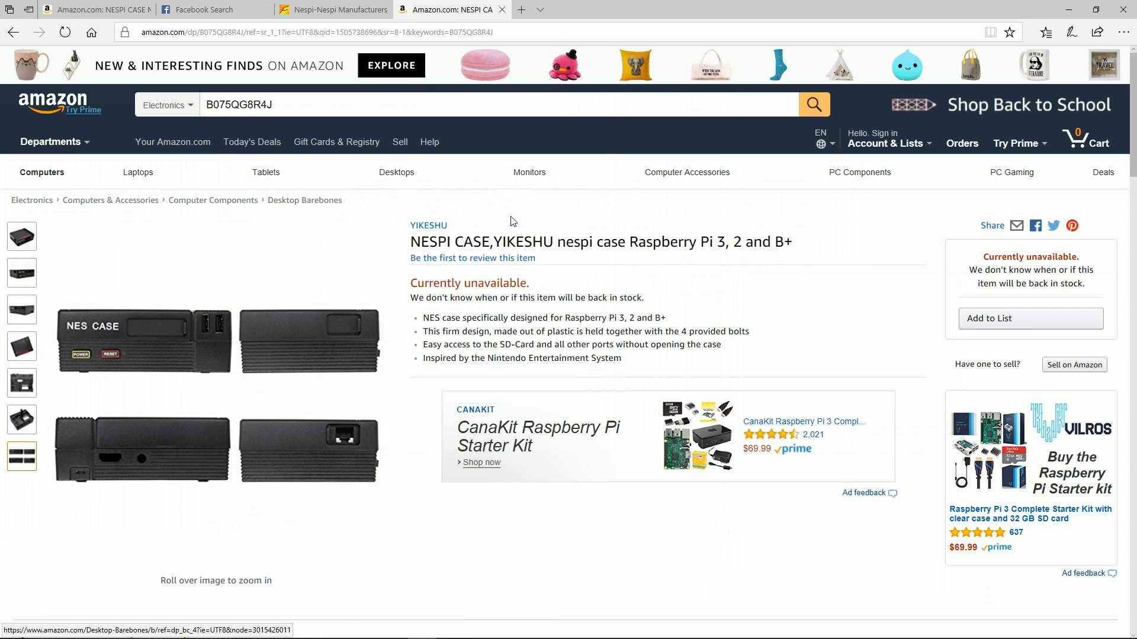
- Leave the split comparison and go to the YIKESHU brand store from the product page
{"action": "left_click", "coordinate": [428, 225]}
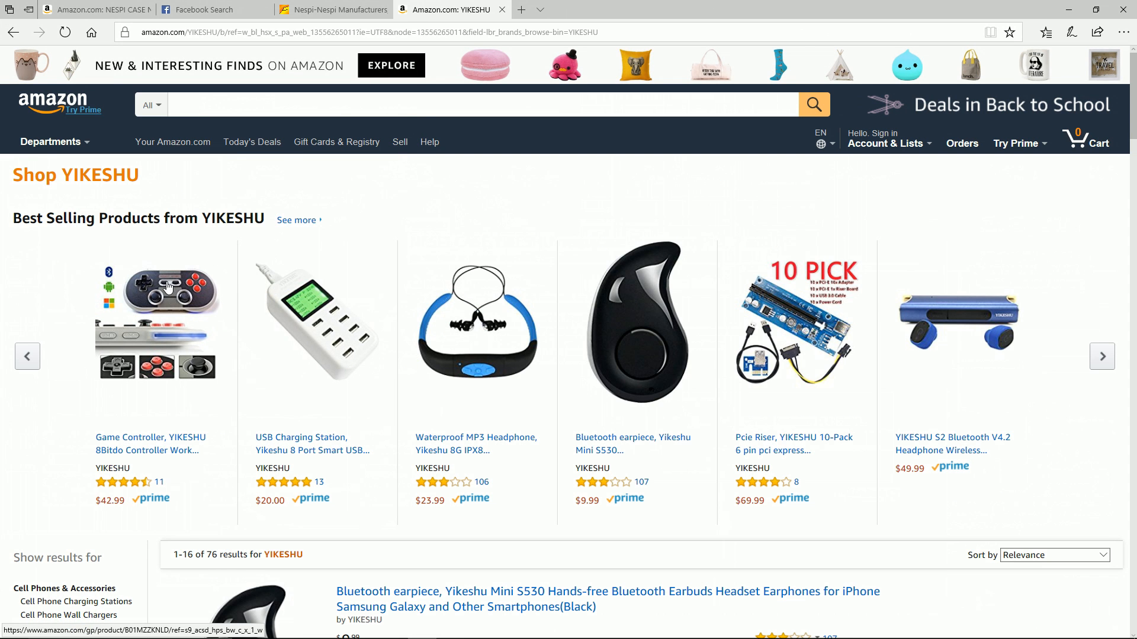
{"action": "mouse_move", "coordinate": [890, 372]}
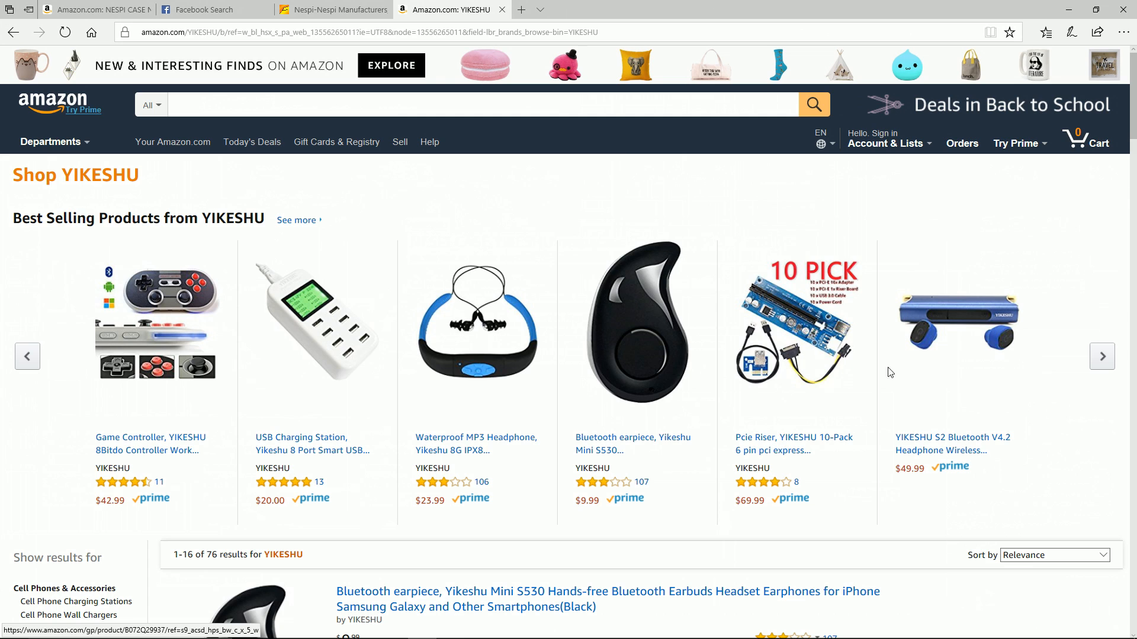
- Page through the YIKESHU Best Selling Products carousel to the end and back to the start
{"action": "left_click", "coordinate": [1101, 356]}
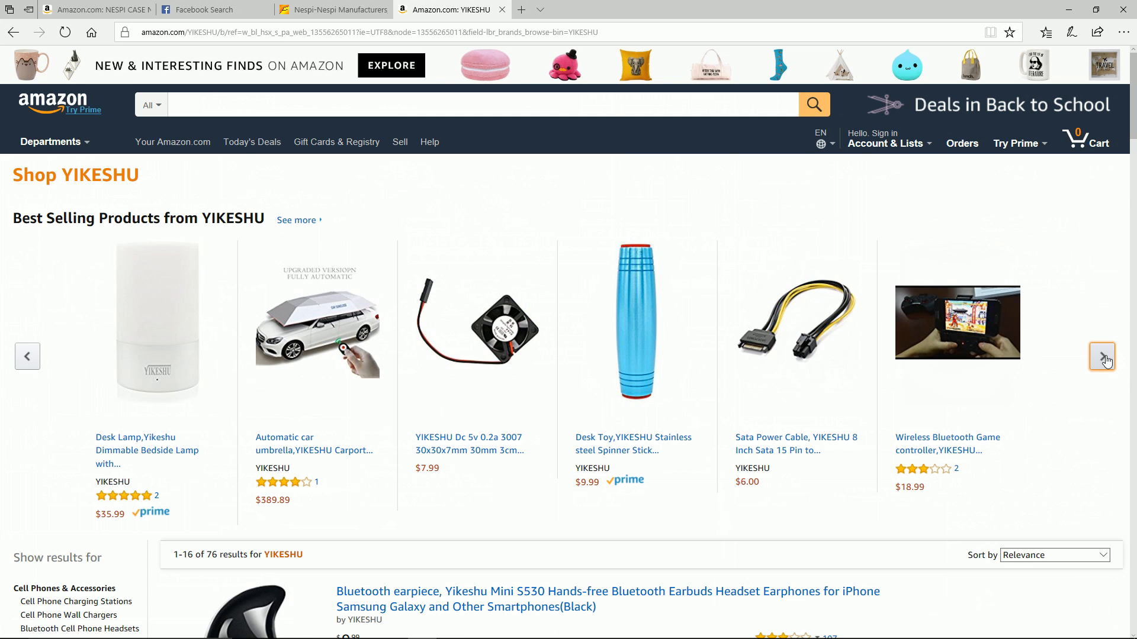
{"action": "left_click", "coordinate": [1101, 357]}
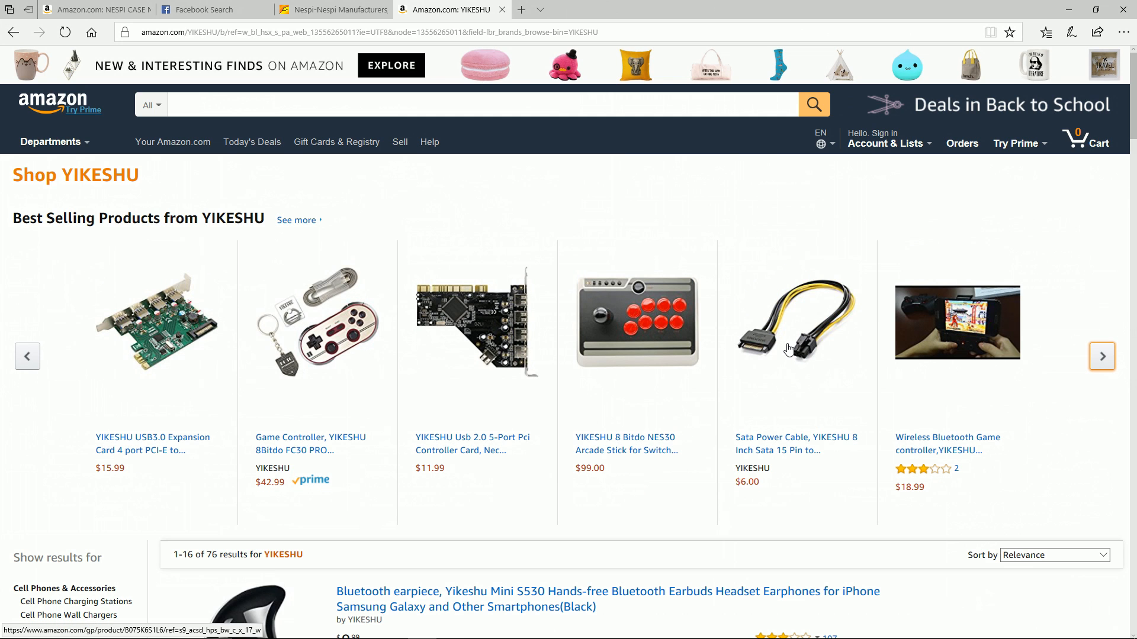
{"action": "mouse_move", "coordinate": [1077, 380]}
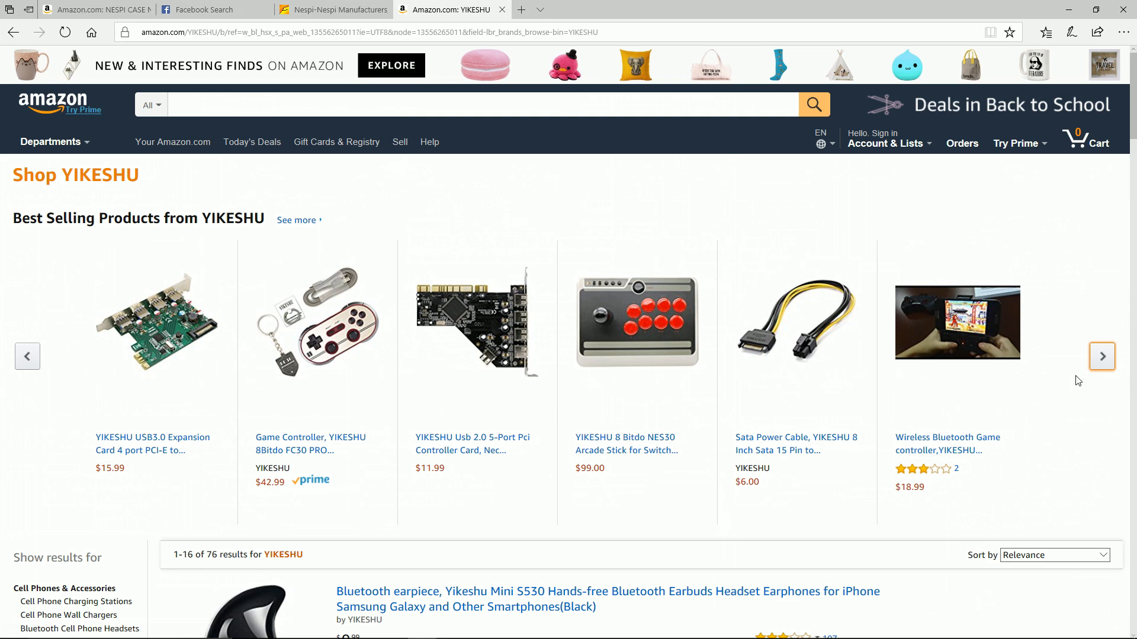
{"action": "left_click", "coordinate": [1102, 356]}
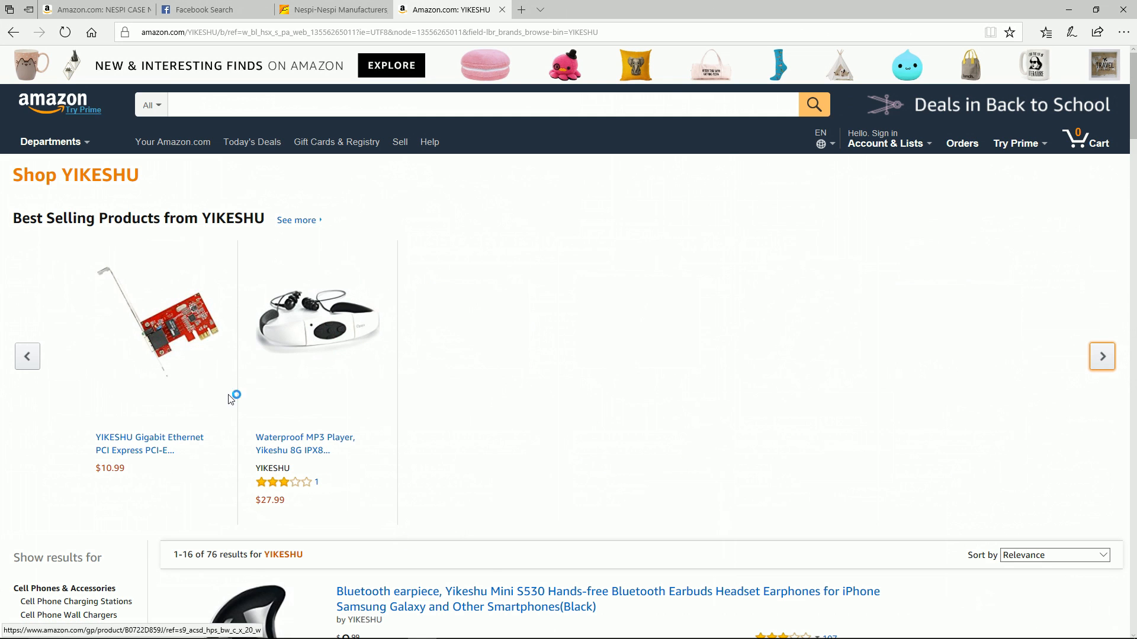
{"action": "mouse_move", "coordinate": [247, 192]}
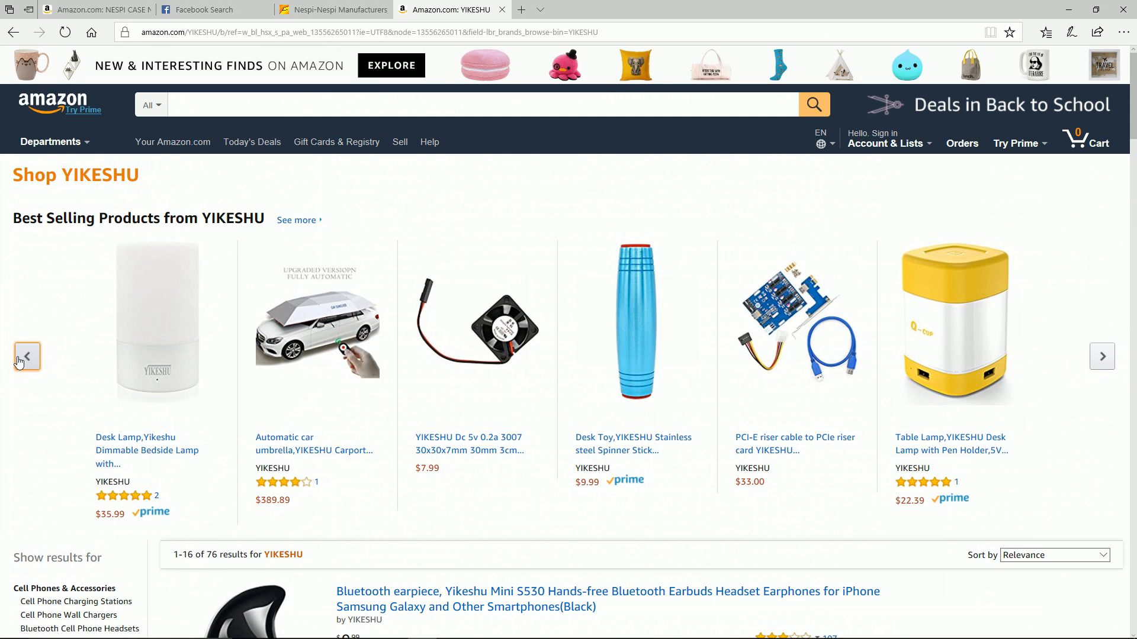
{"action": "left_click", "coordinate": [1100, 357]}
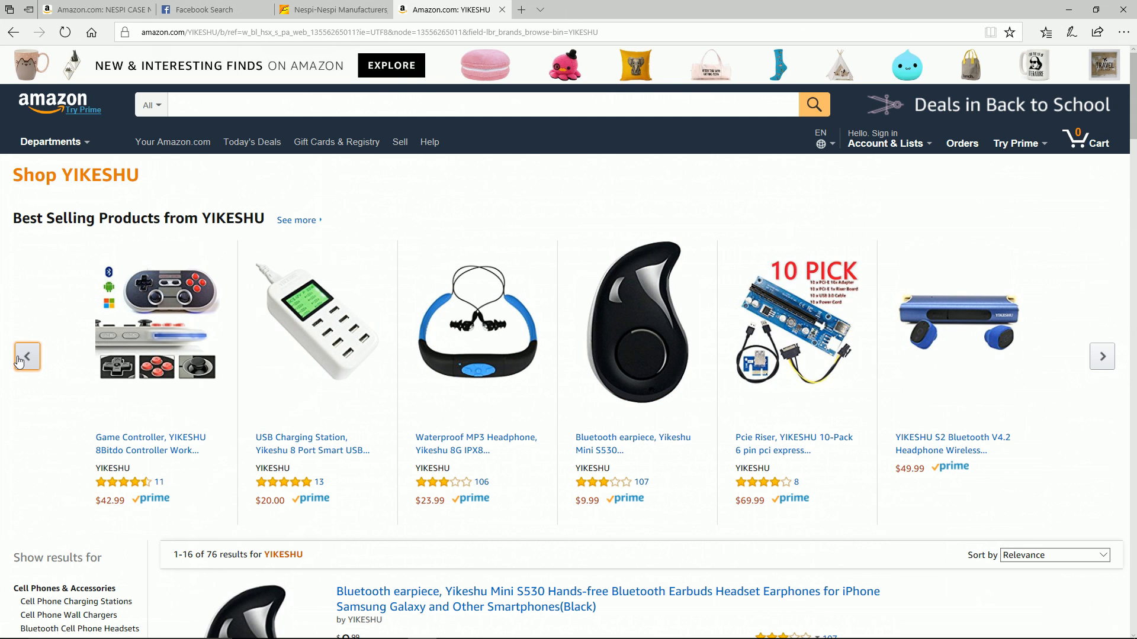
{"action": "scroll", "scroll_direction": "down", "scroll_amount": 3}
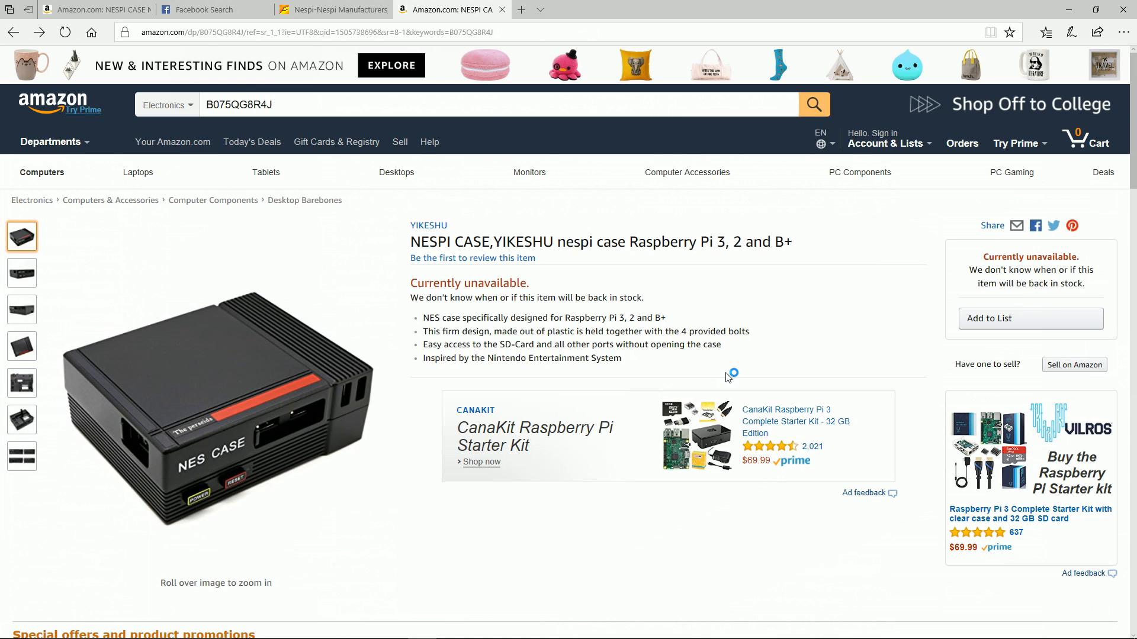
{"action": "mouse_move", "coordinate": [728, 377]}
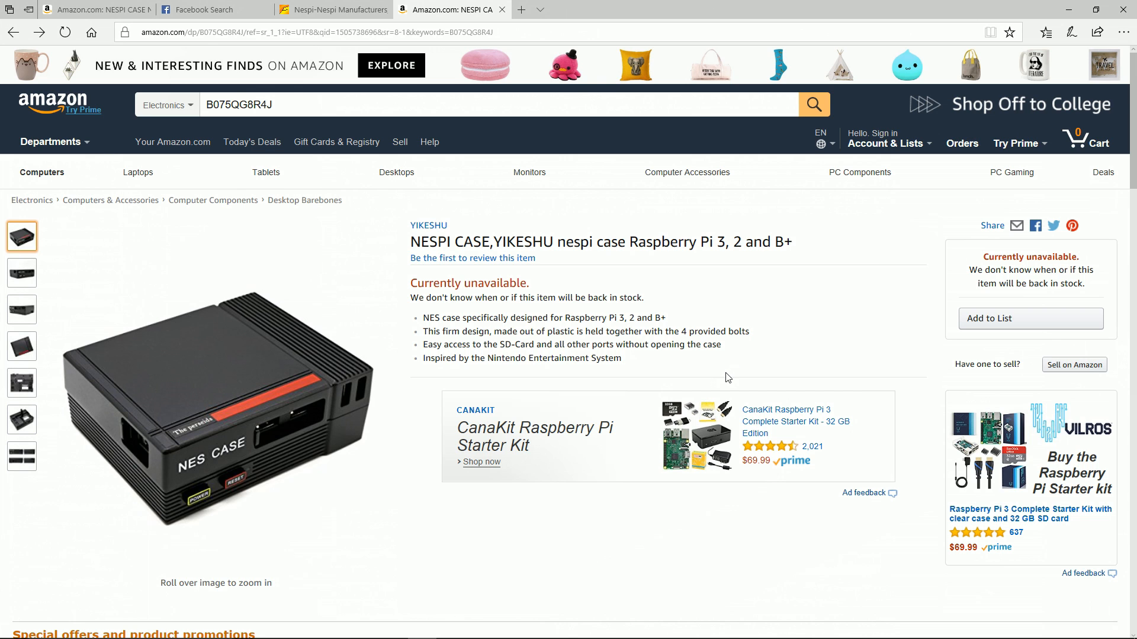
{"action": "mouse_move", "coordinate": [138, 431]}
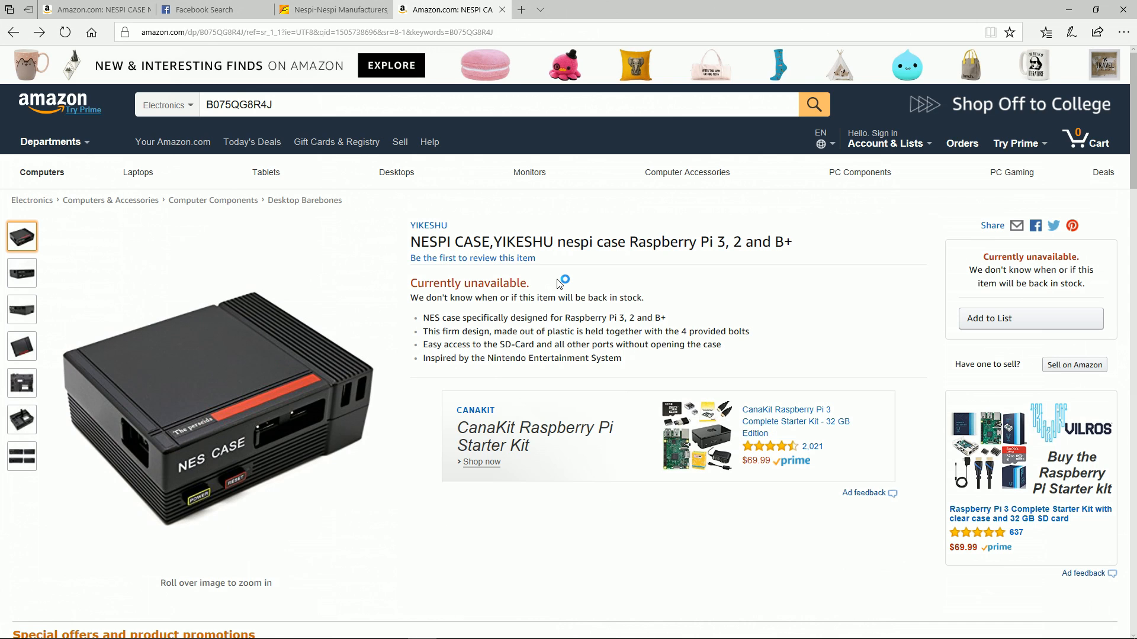
{"action": "mouse_move", "coordinate": [553, 291]}
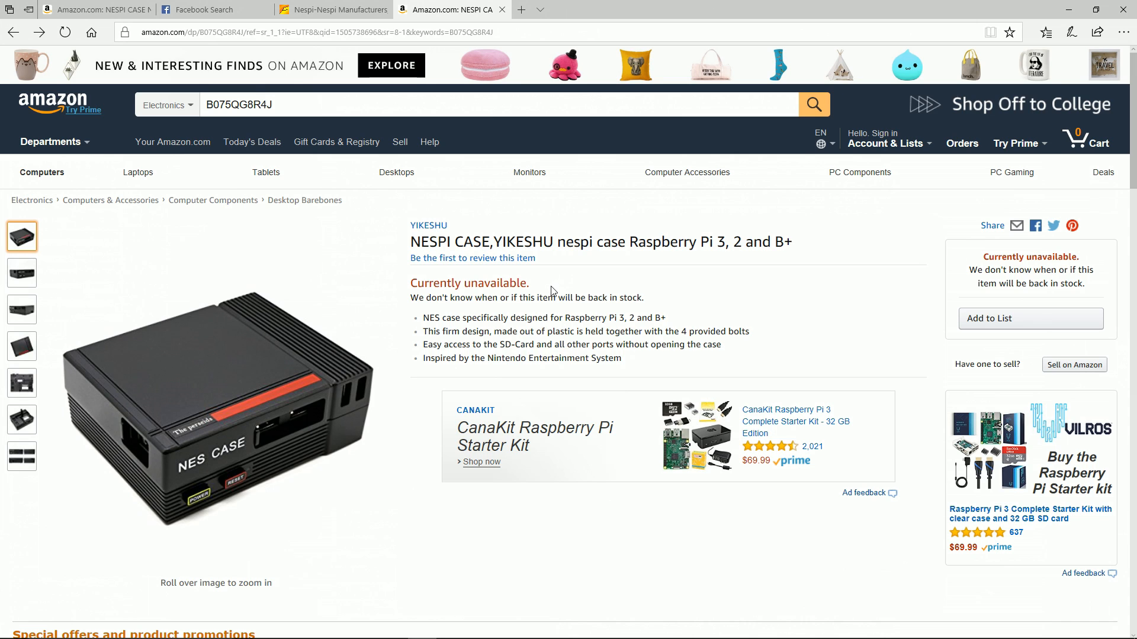